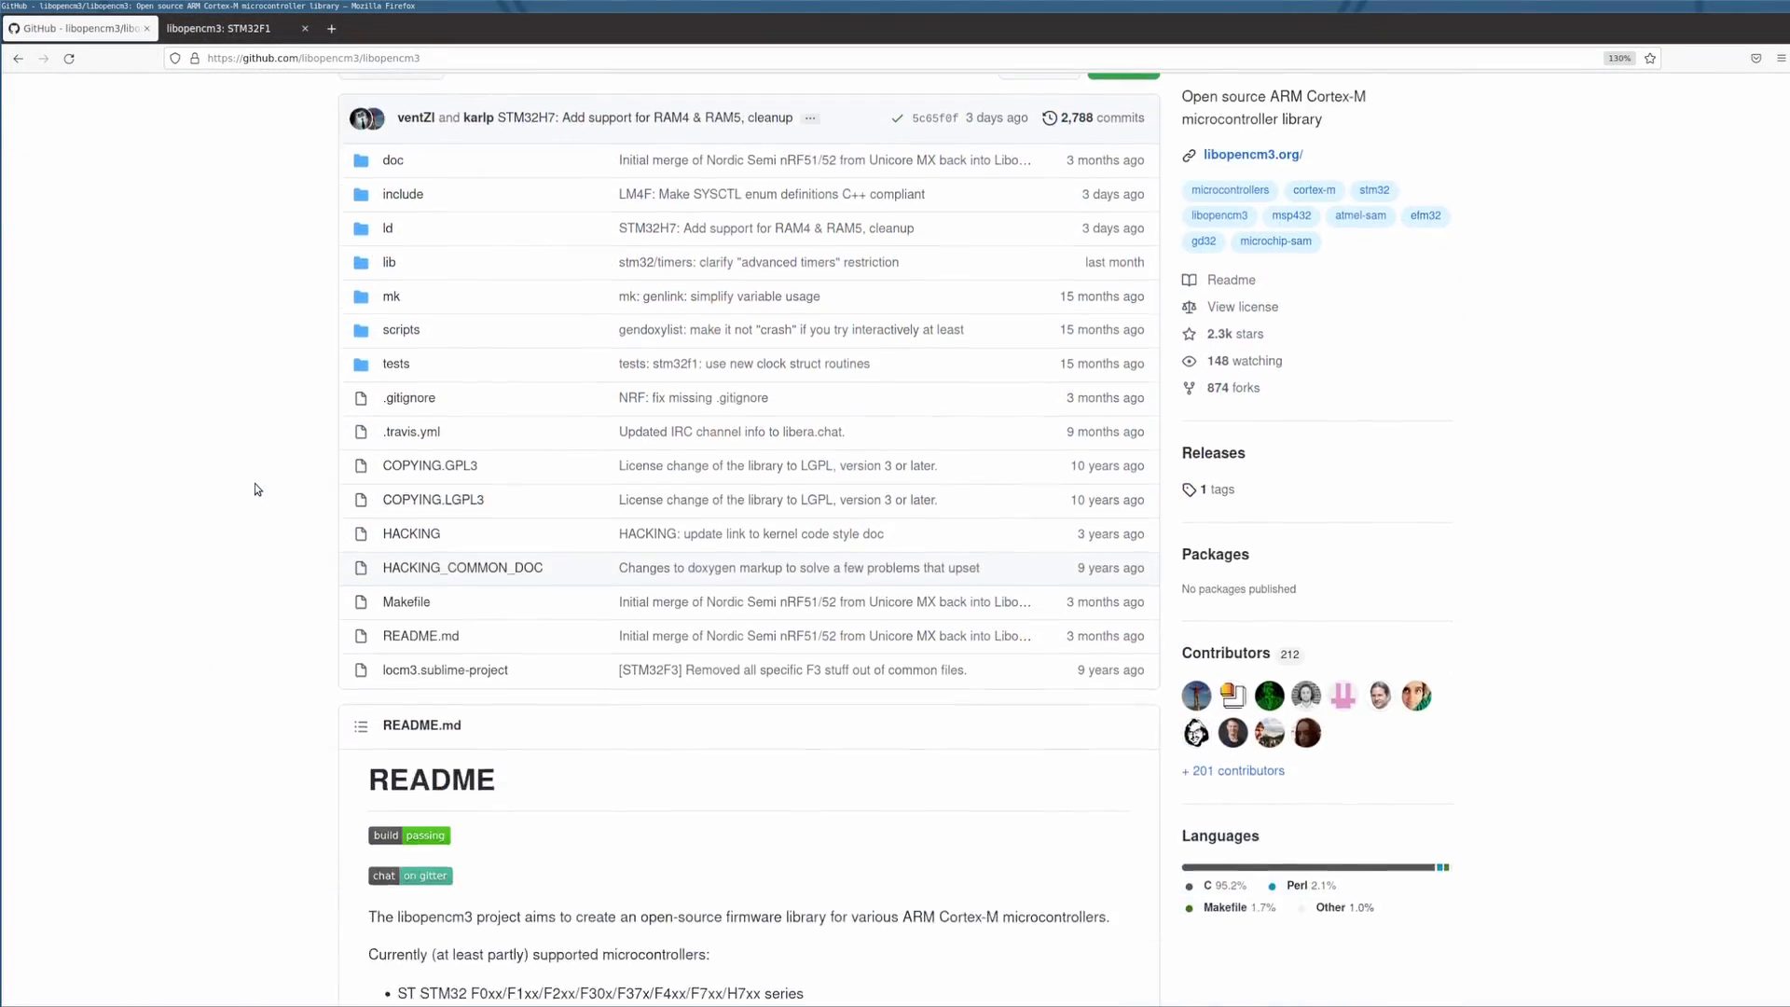
- Read the README's Building notes, then view the STM32F1 CM3 Defines documentation page
scroll(down, 3)
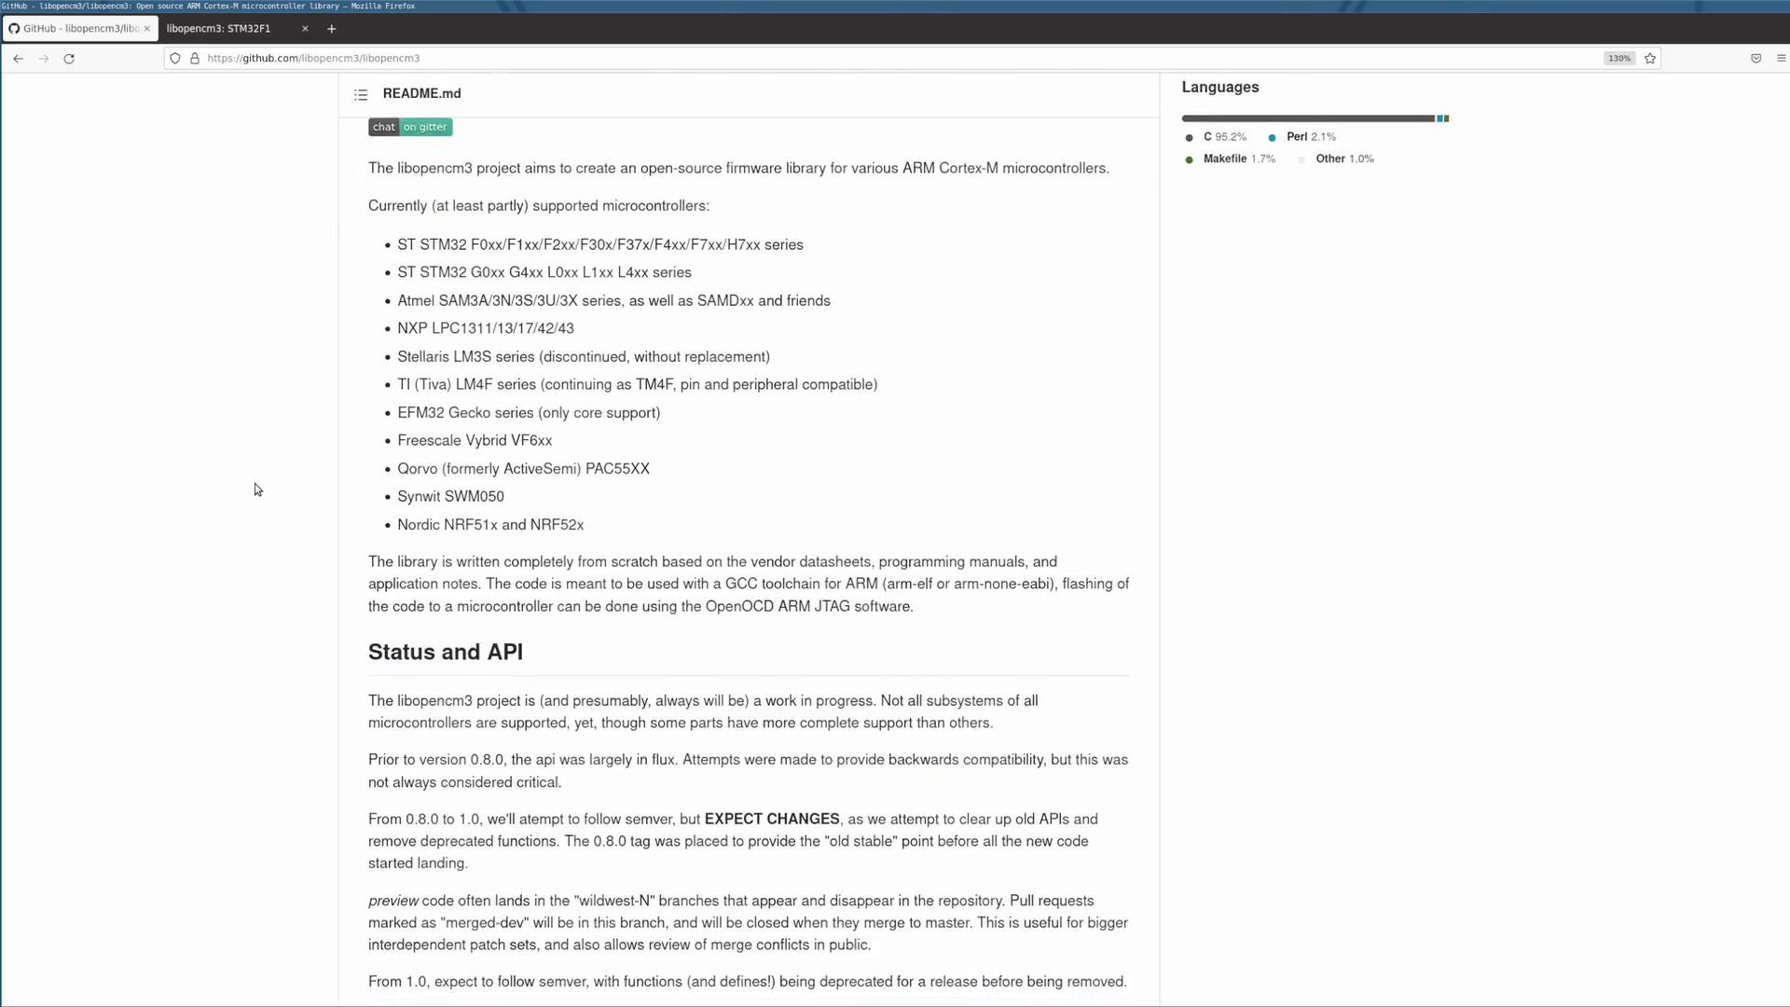
scroll(down, 3)
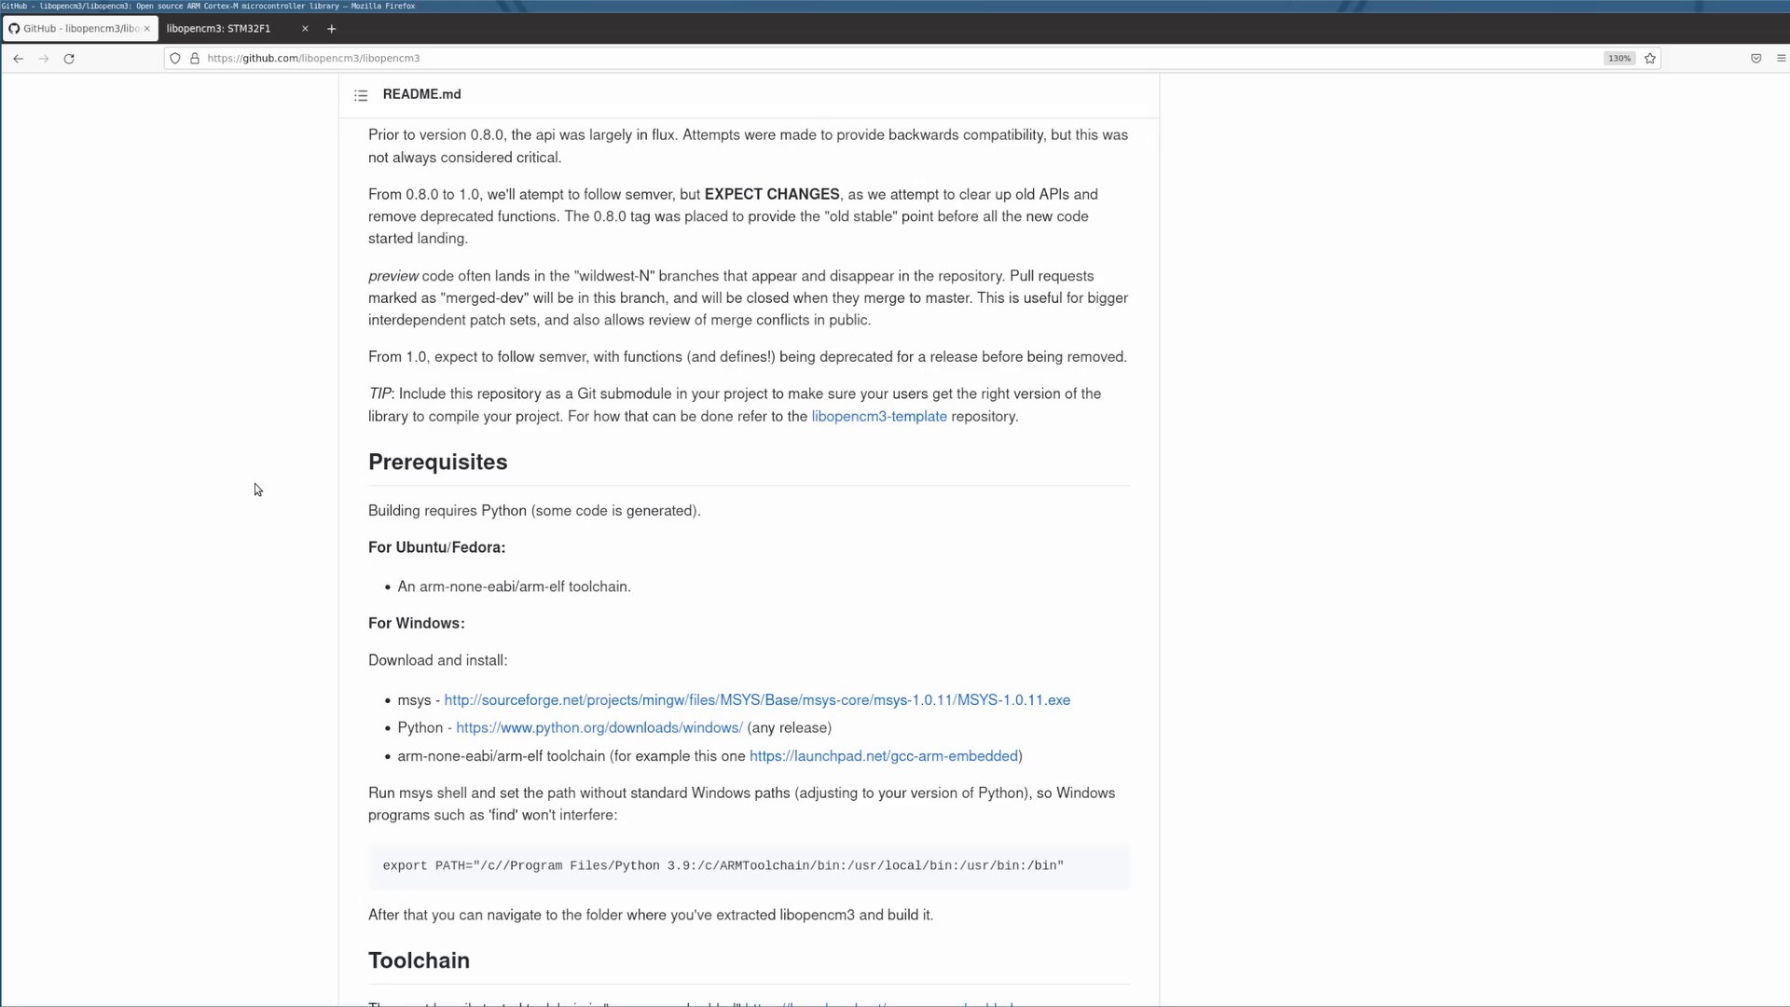
scroll(down, 3)
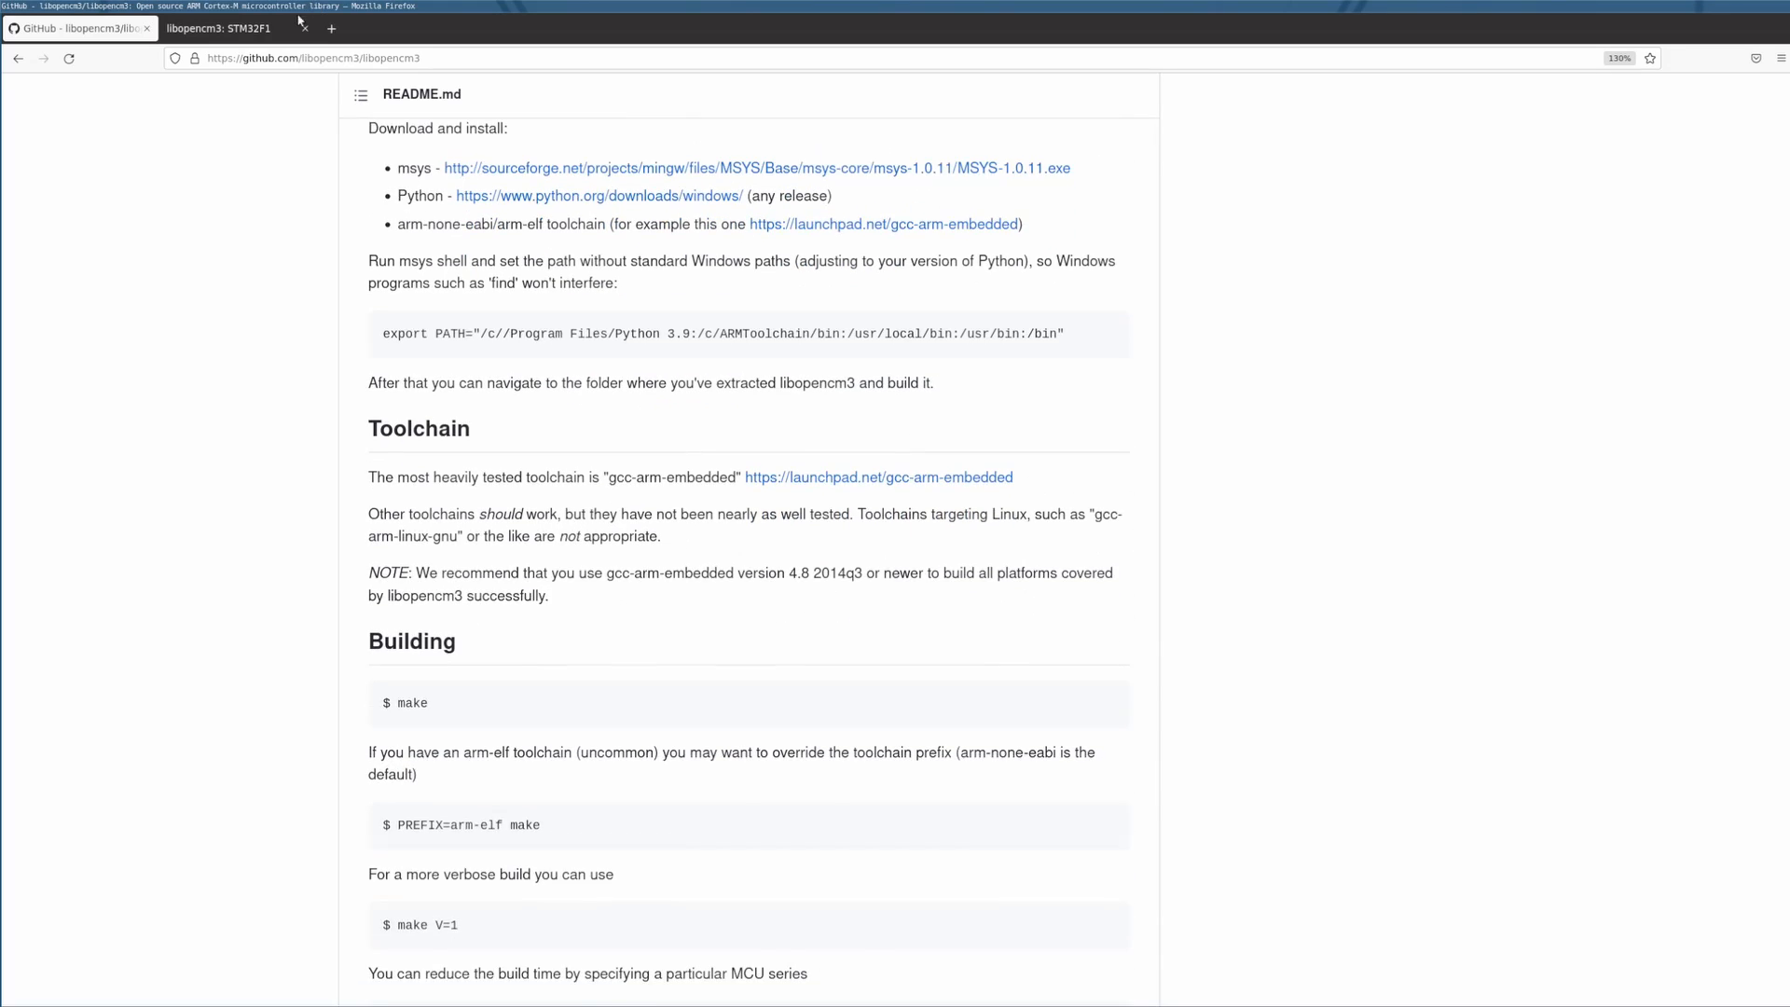
click(216, 28)
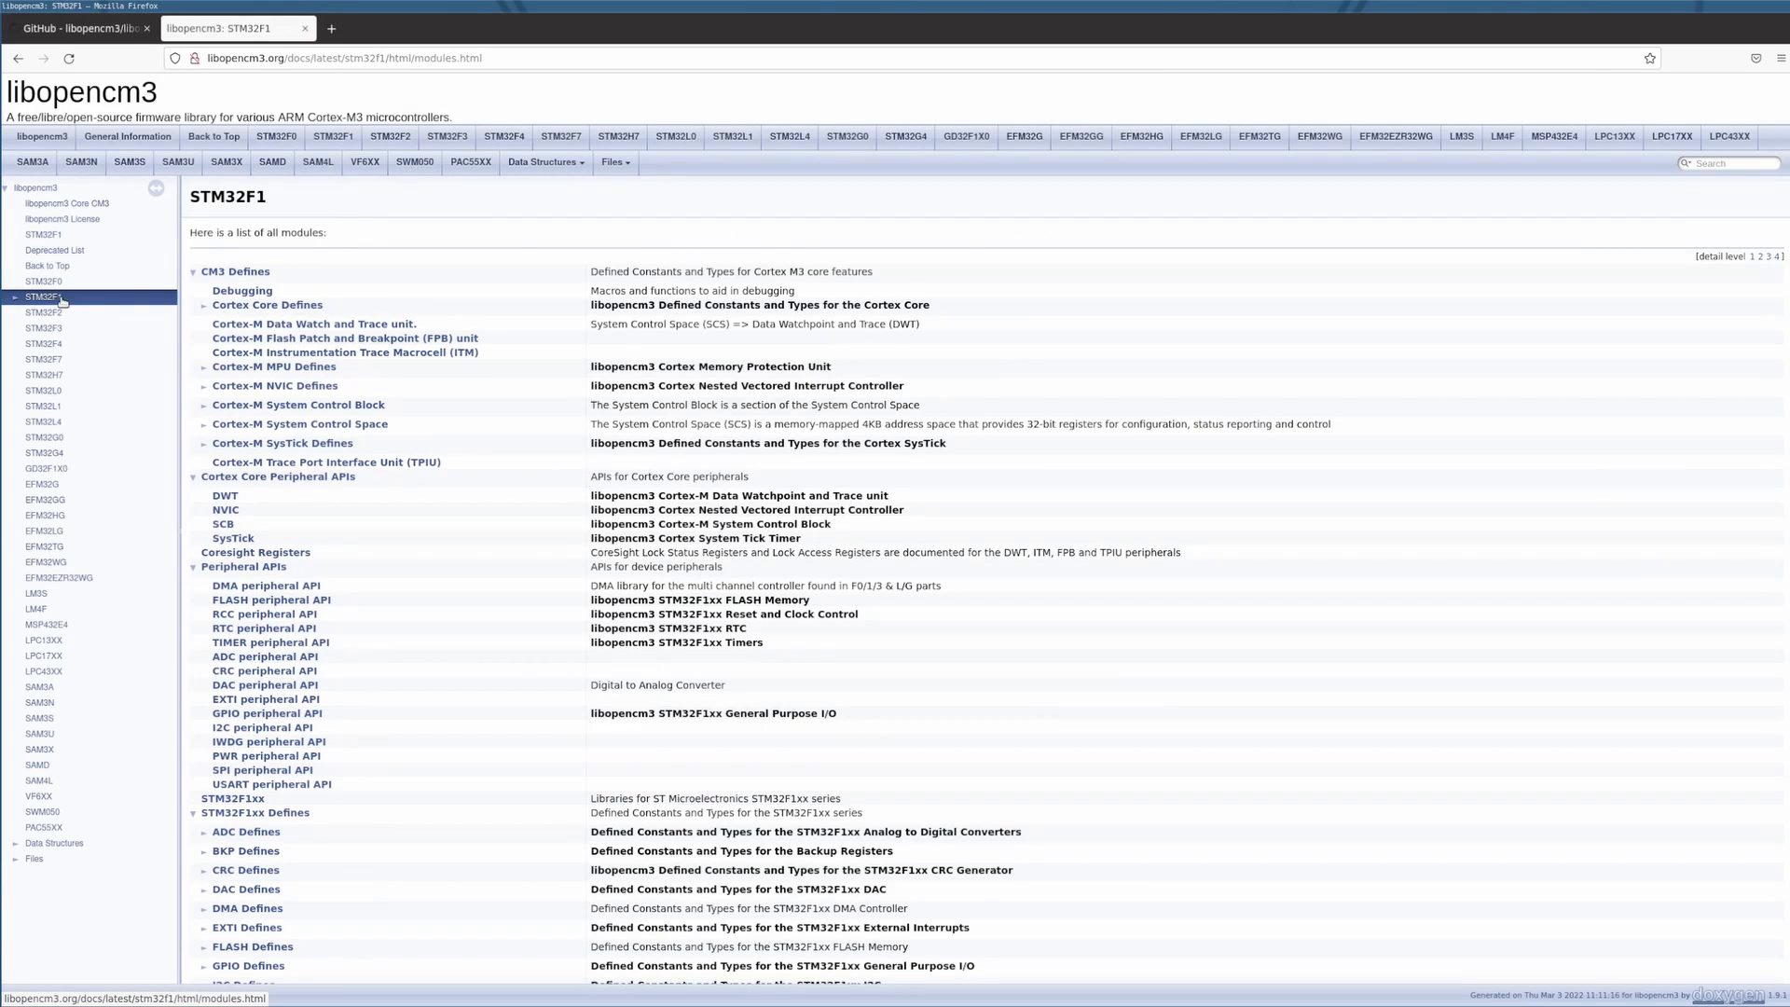
click(237, 271)
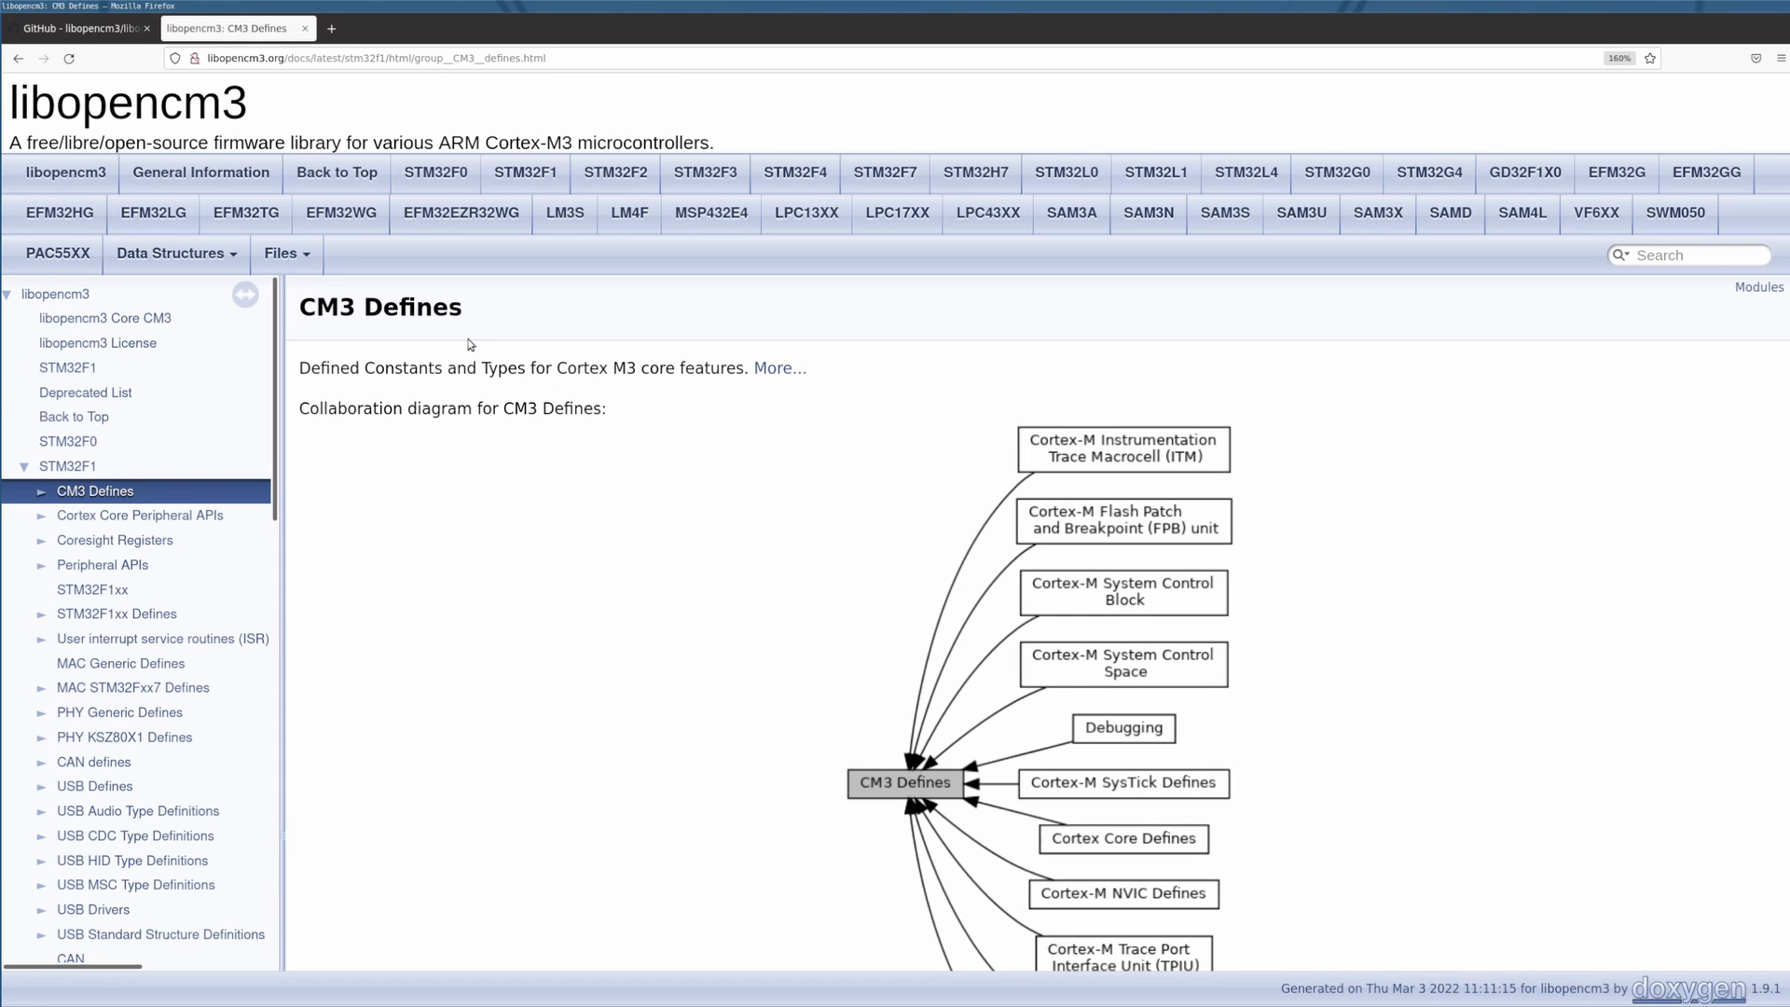
scroll(down, 3)
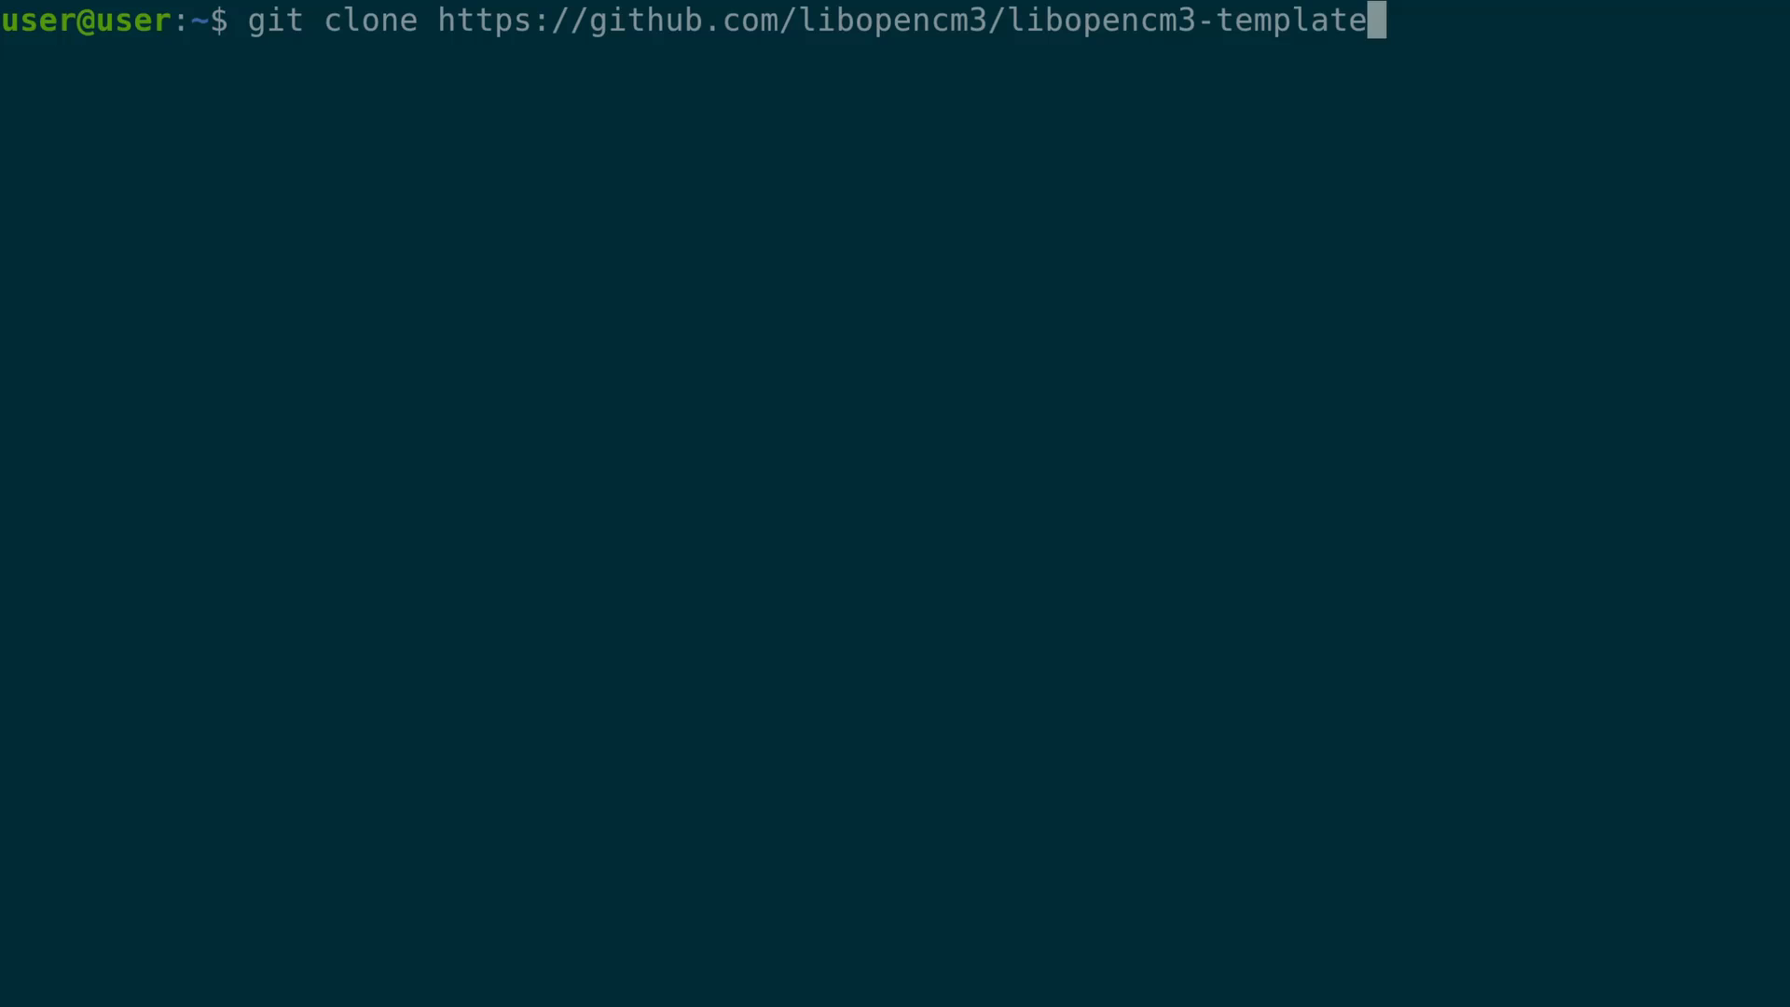
- Clone libopencm3-template and move into the cloned folder
key(Return)
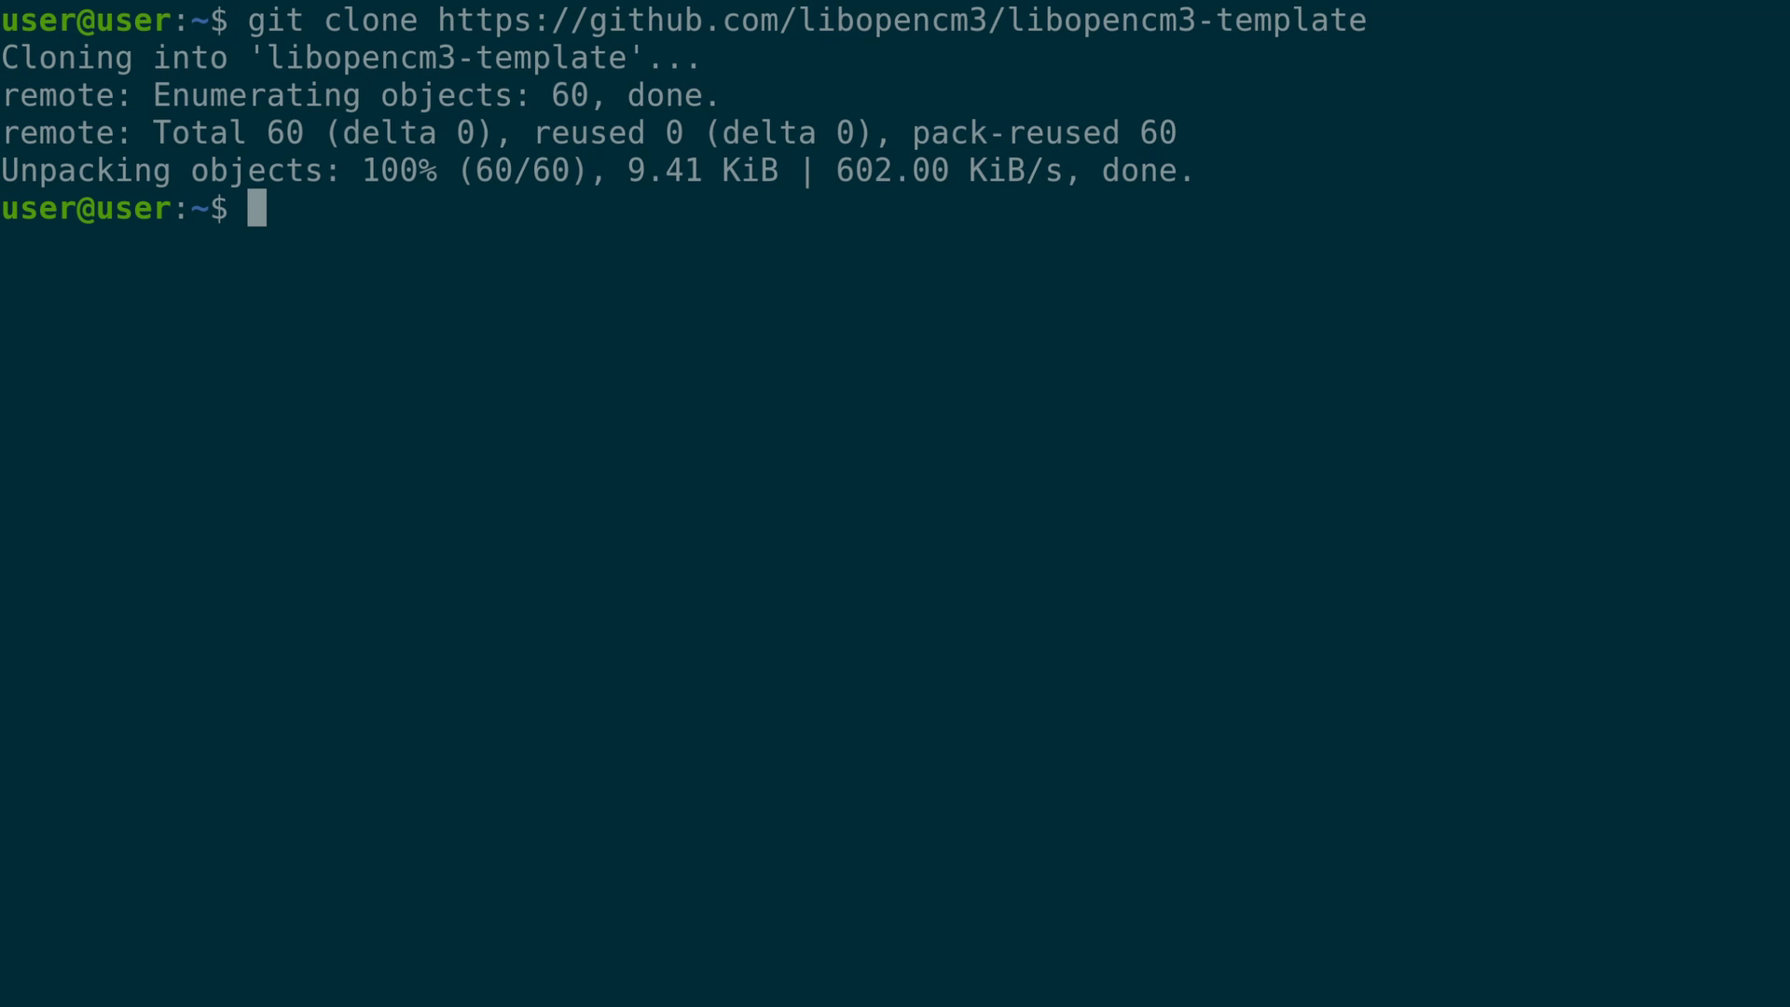
text(cd l)
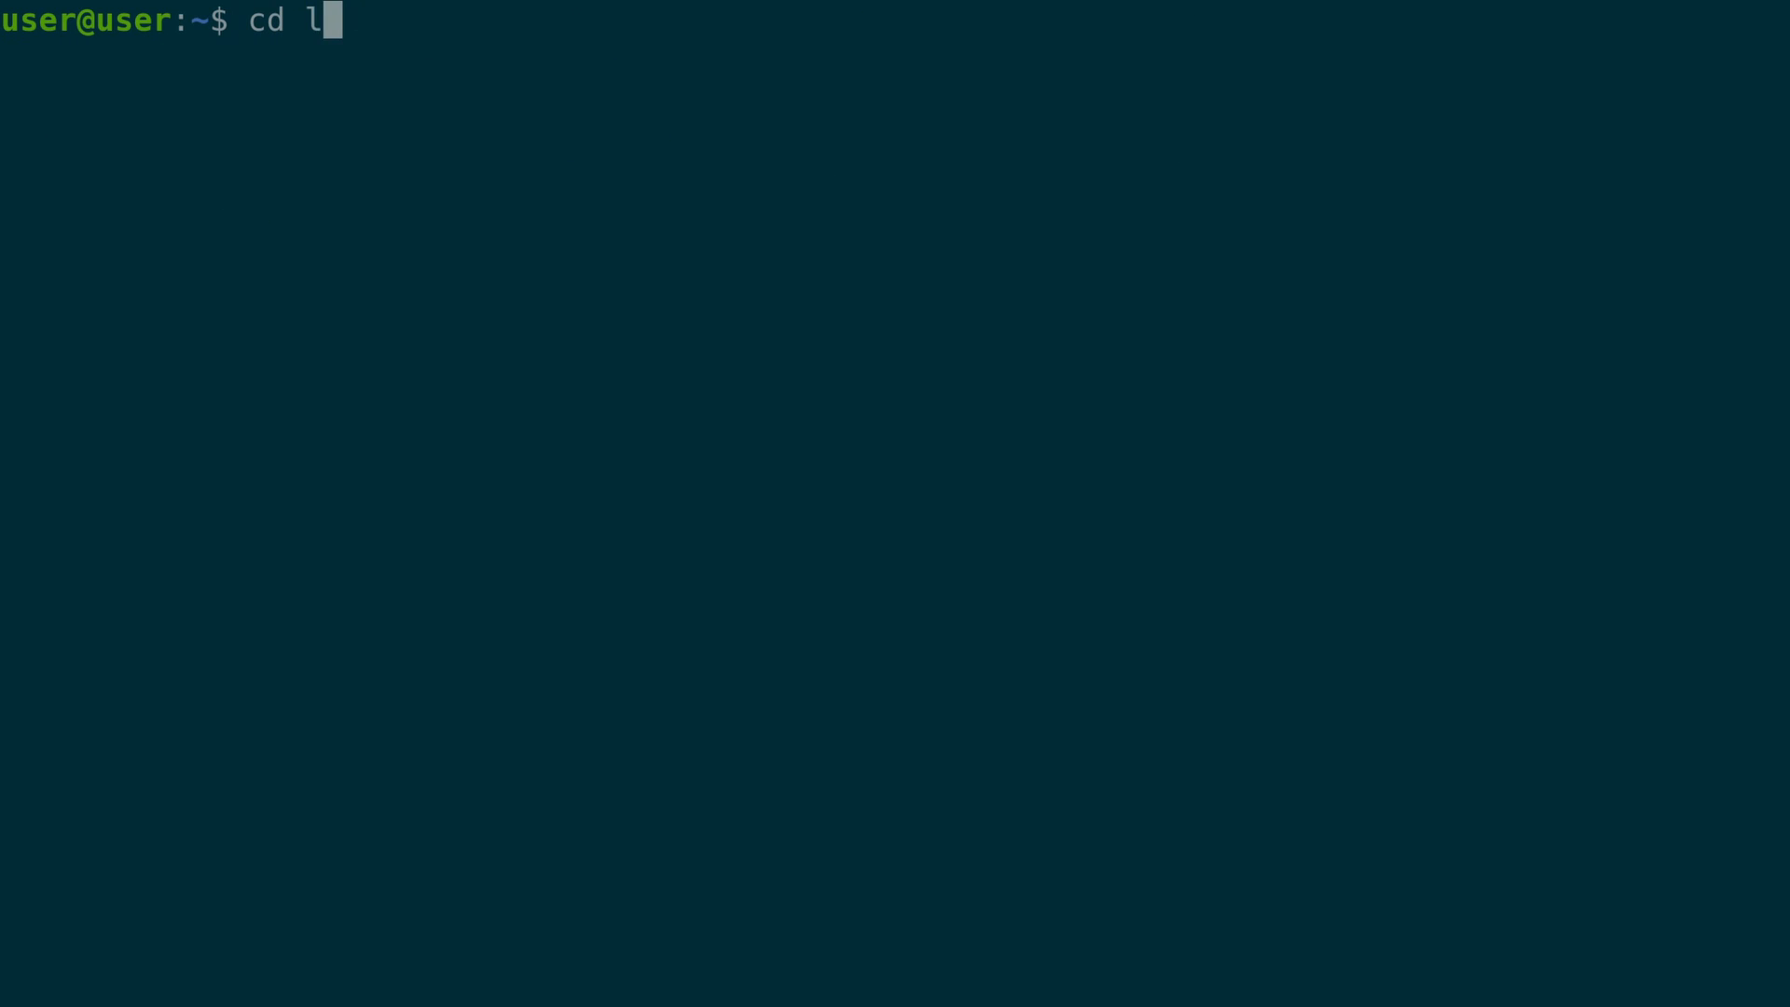
key(Return)
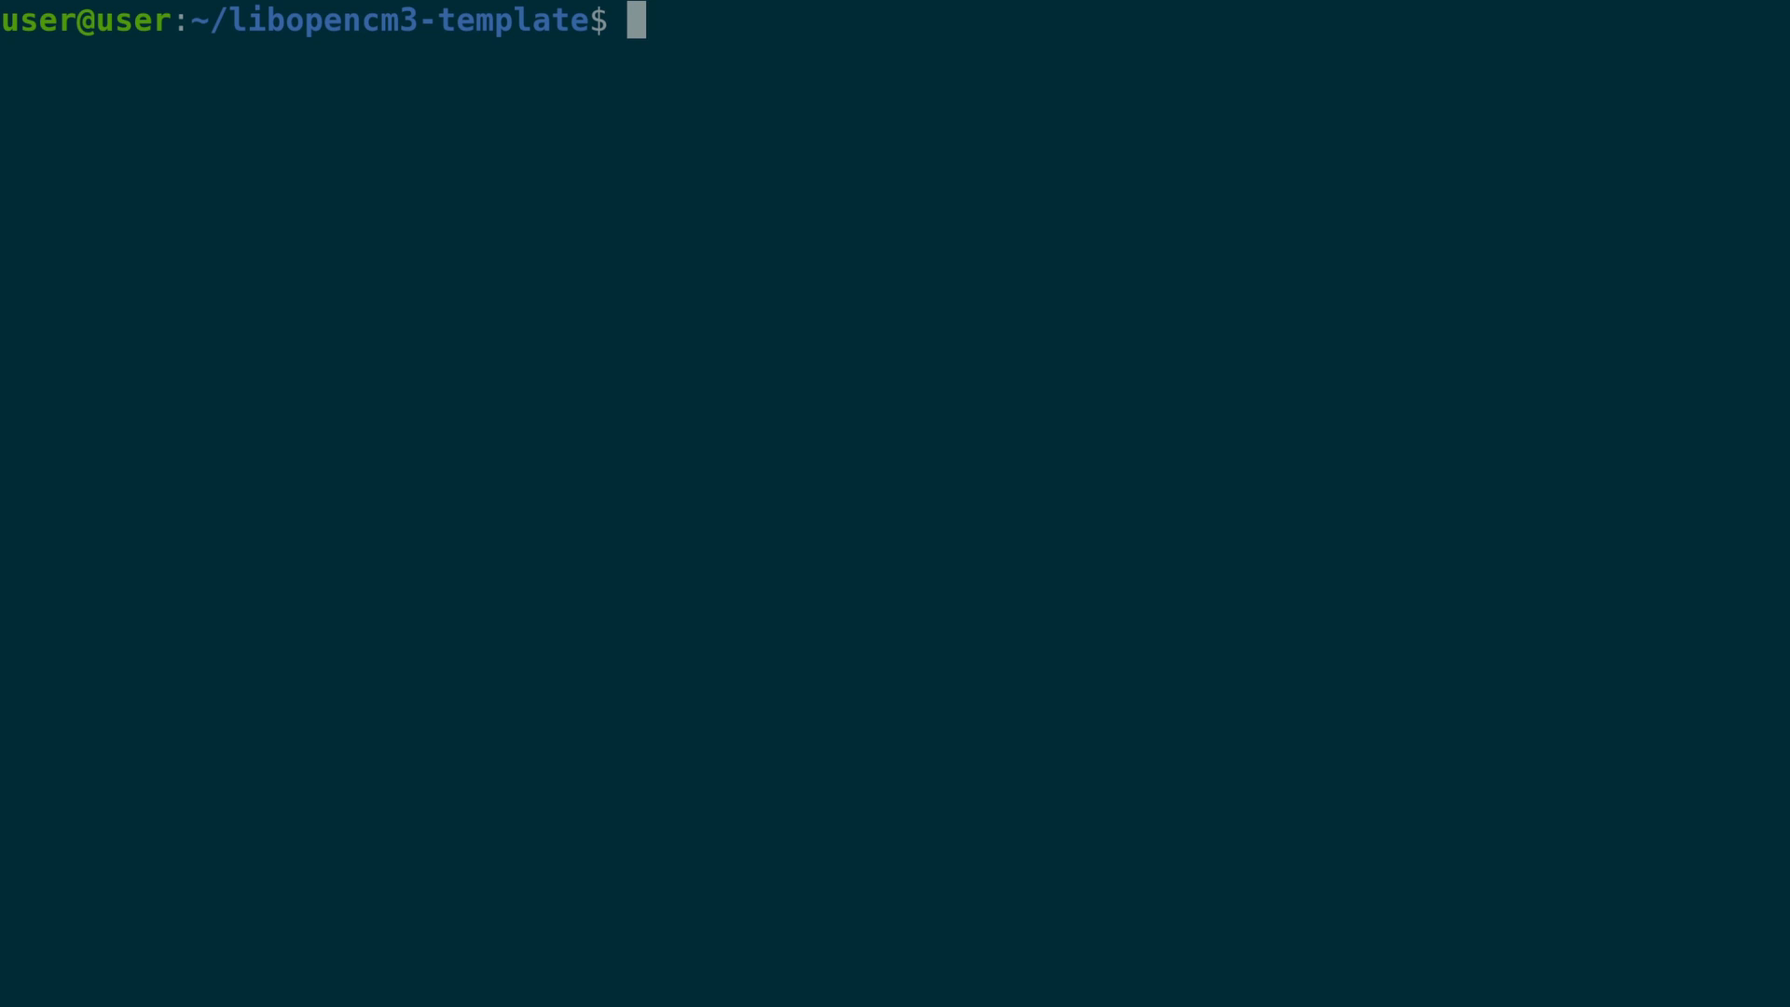
- Initialise and update the libopencm3 git submodule
text(git submodule init)
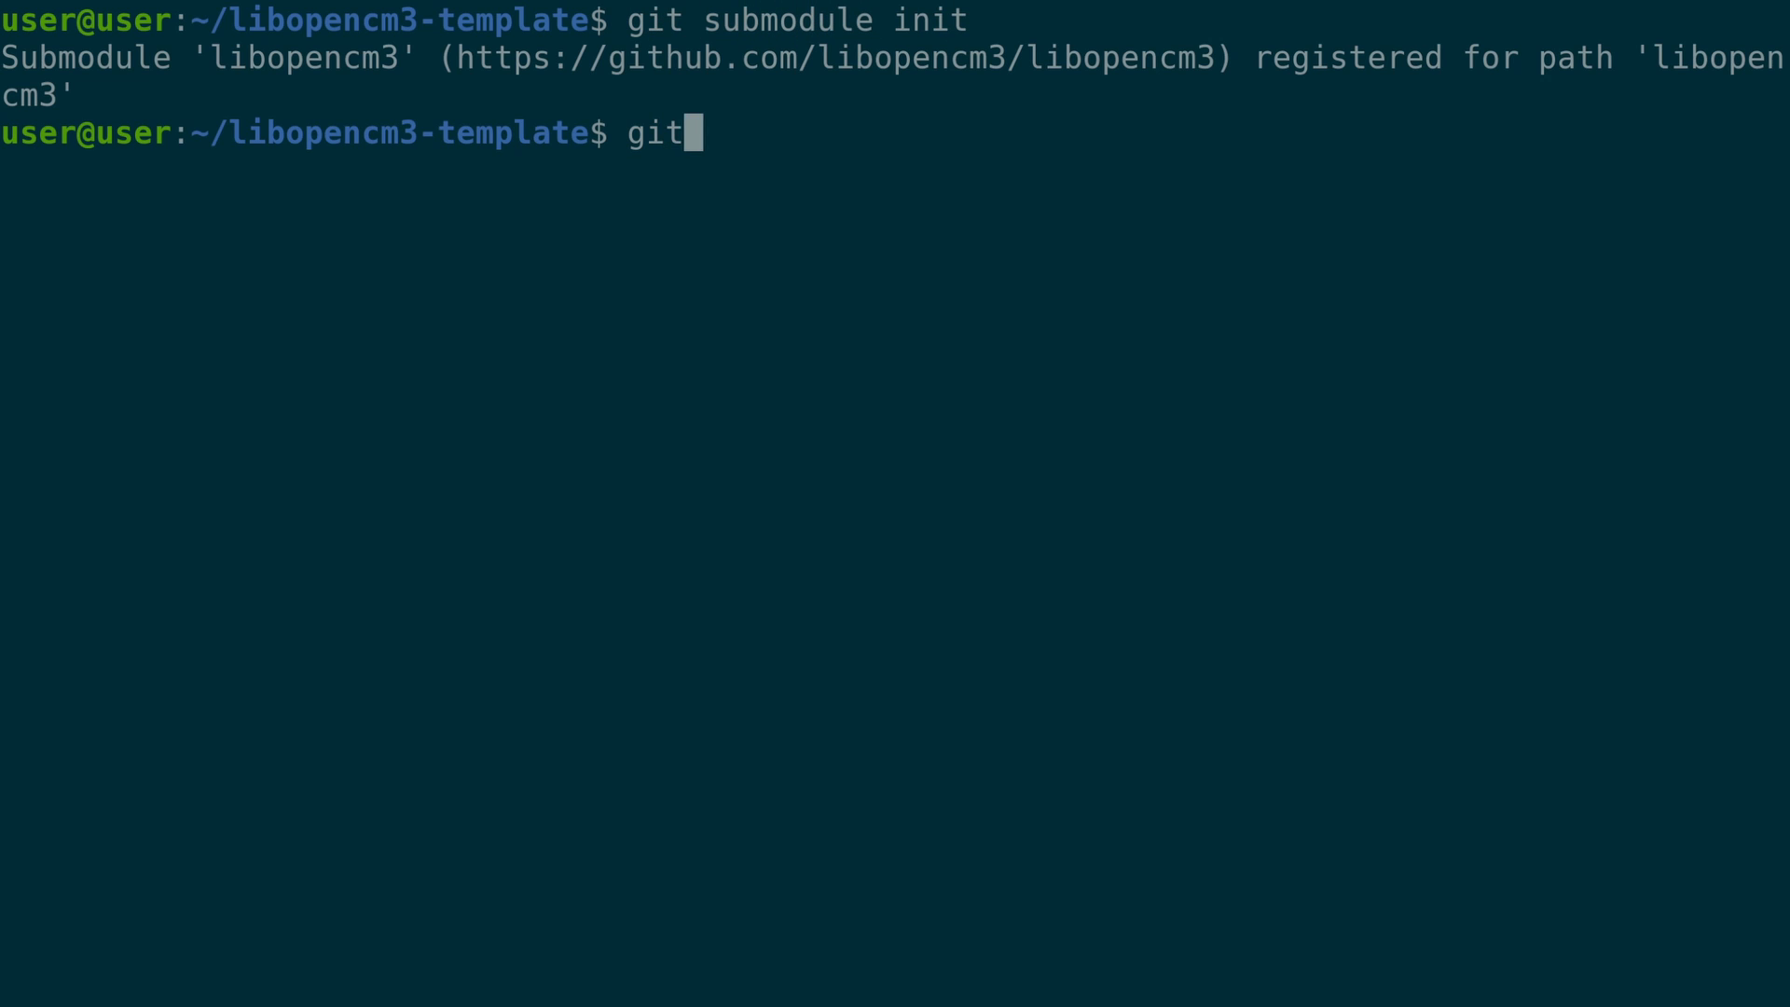
text(submodule upd)
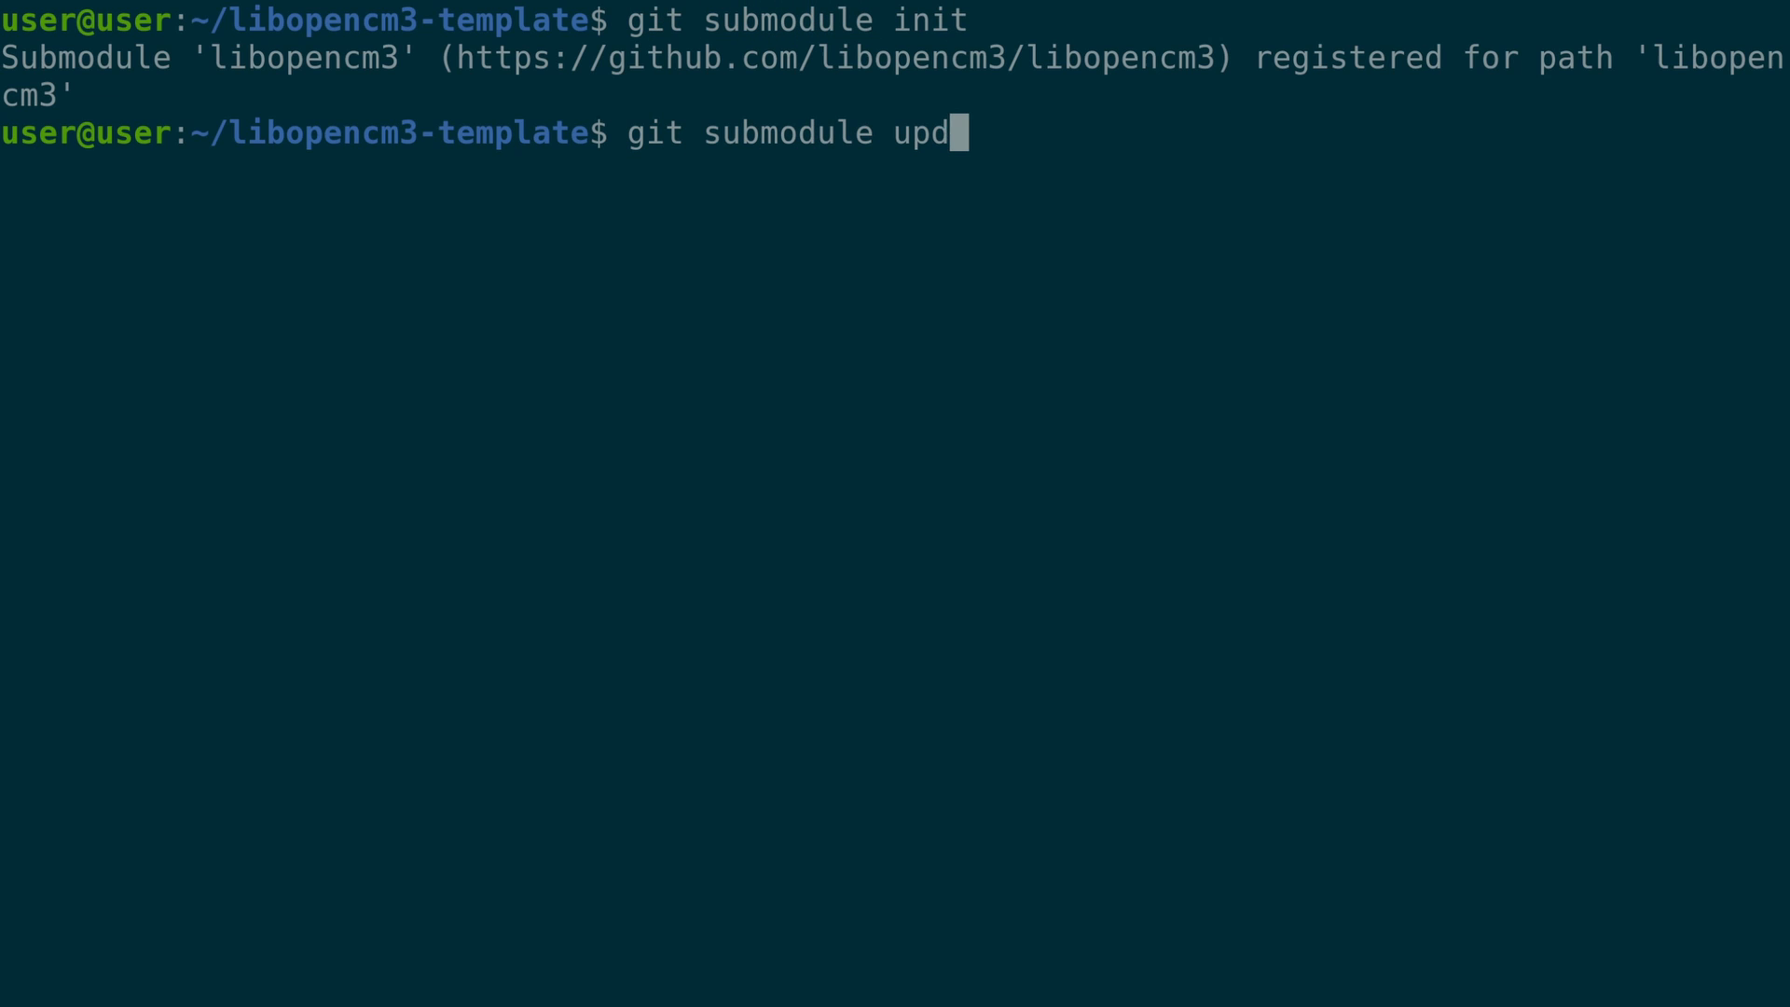
key(Return)
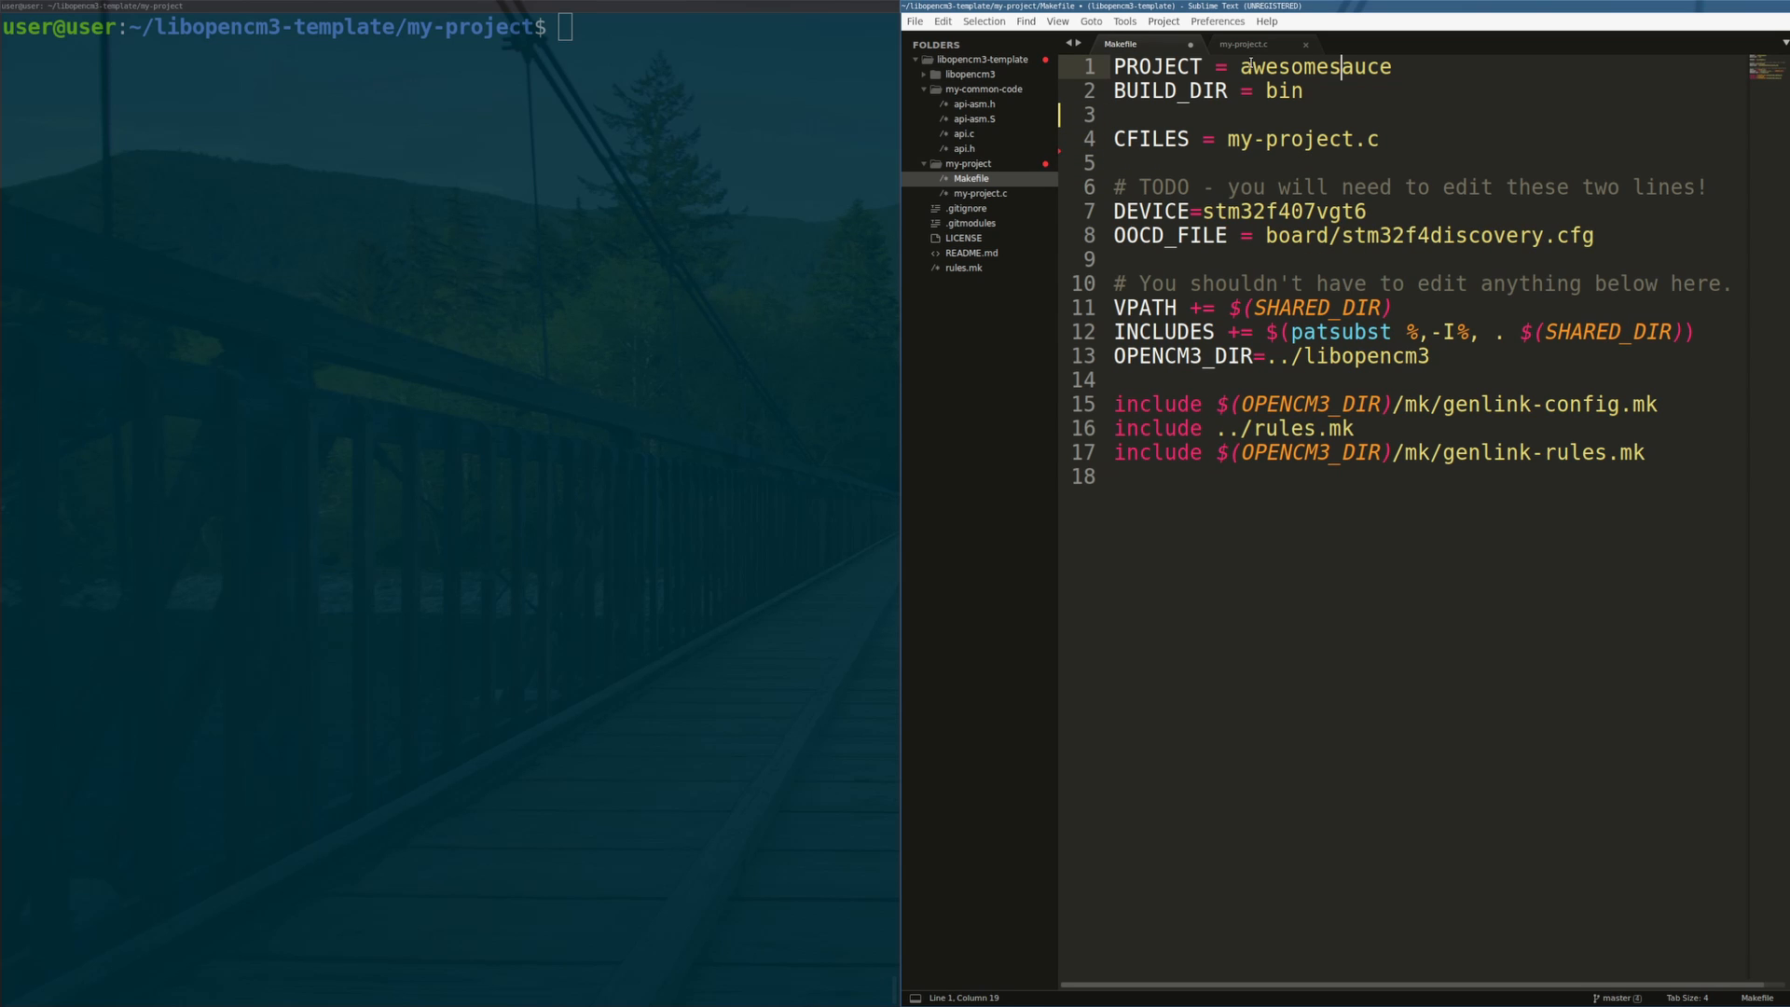
- Name the Makefile project blink-led and delete the my-common-code folder
text(blink-led)
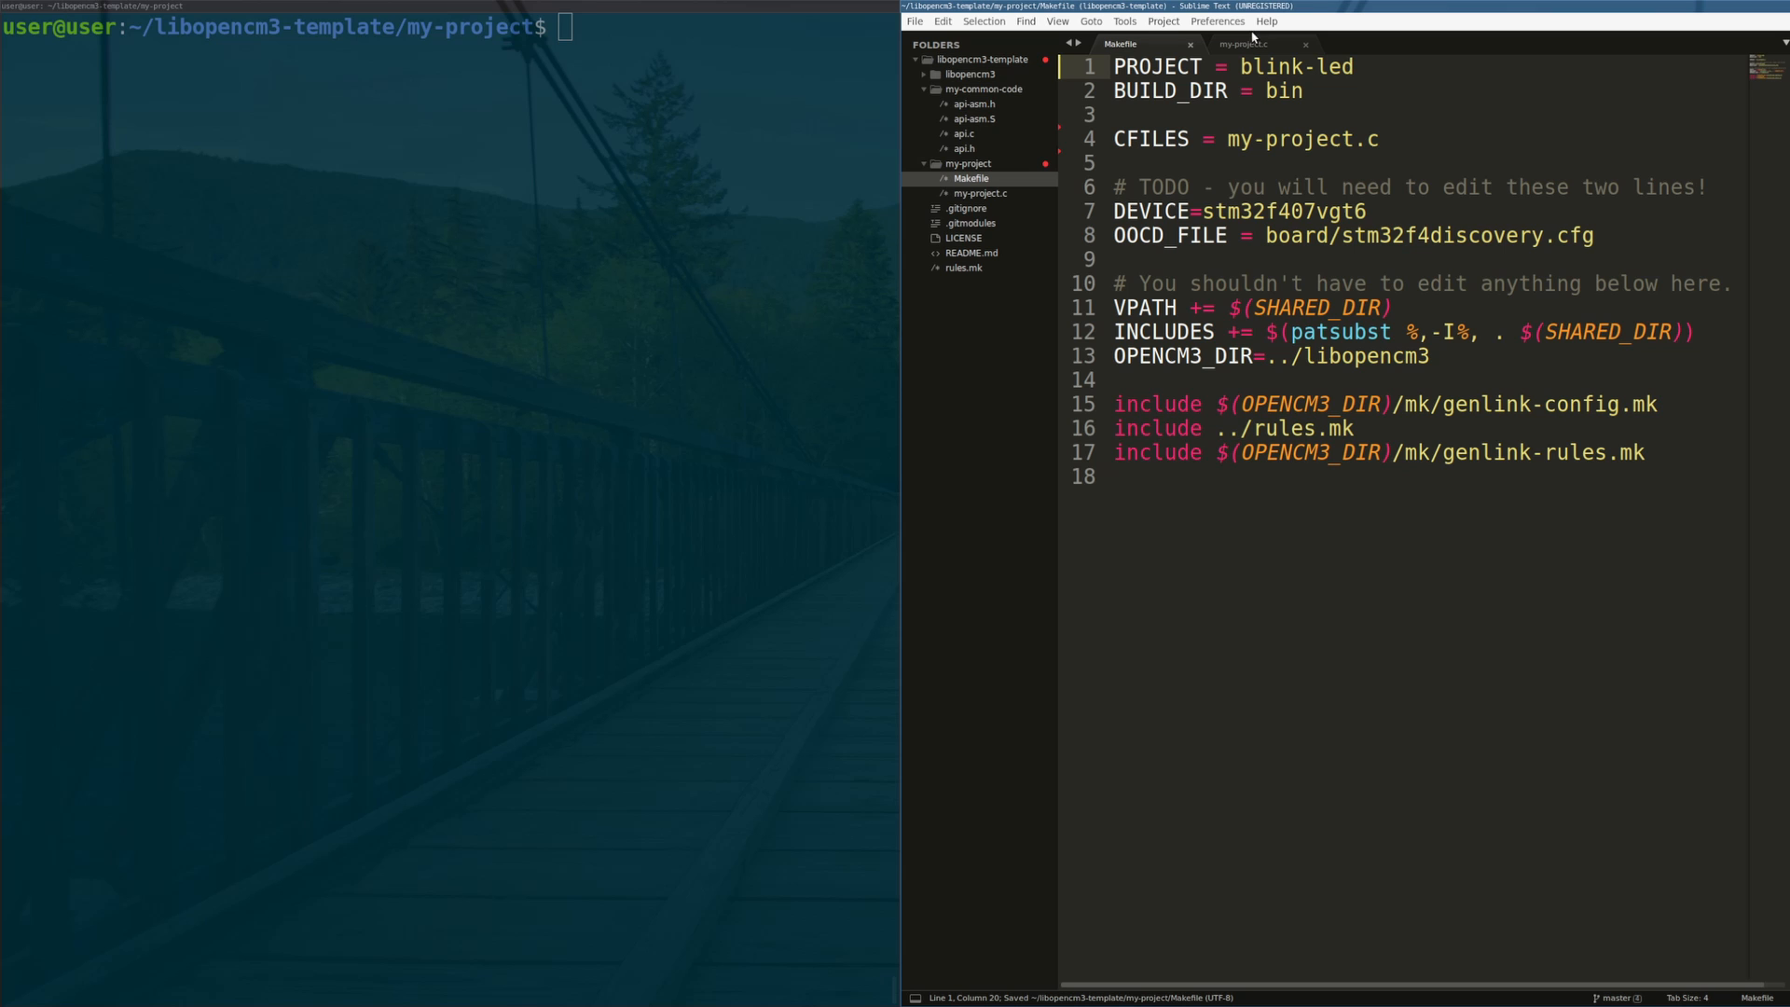
right_click(971, 105)
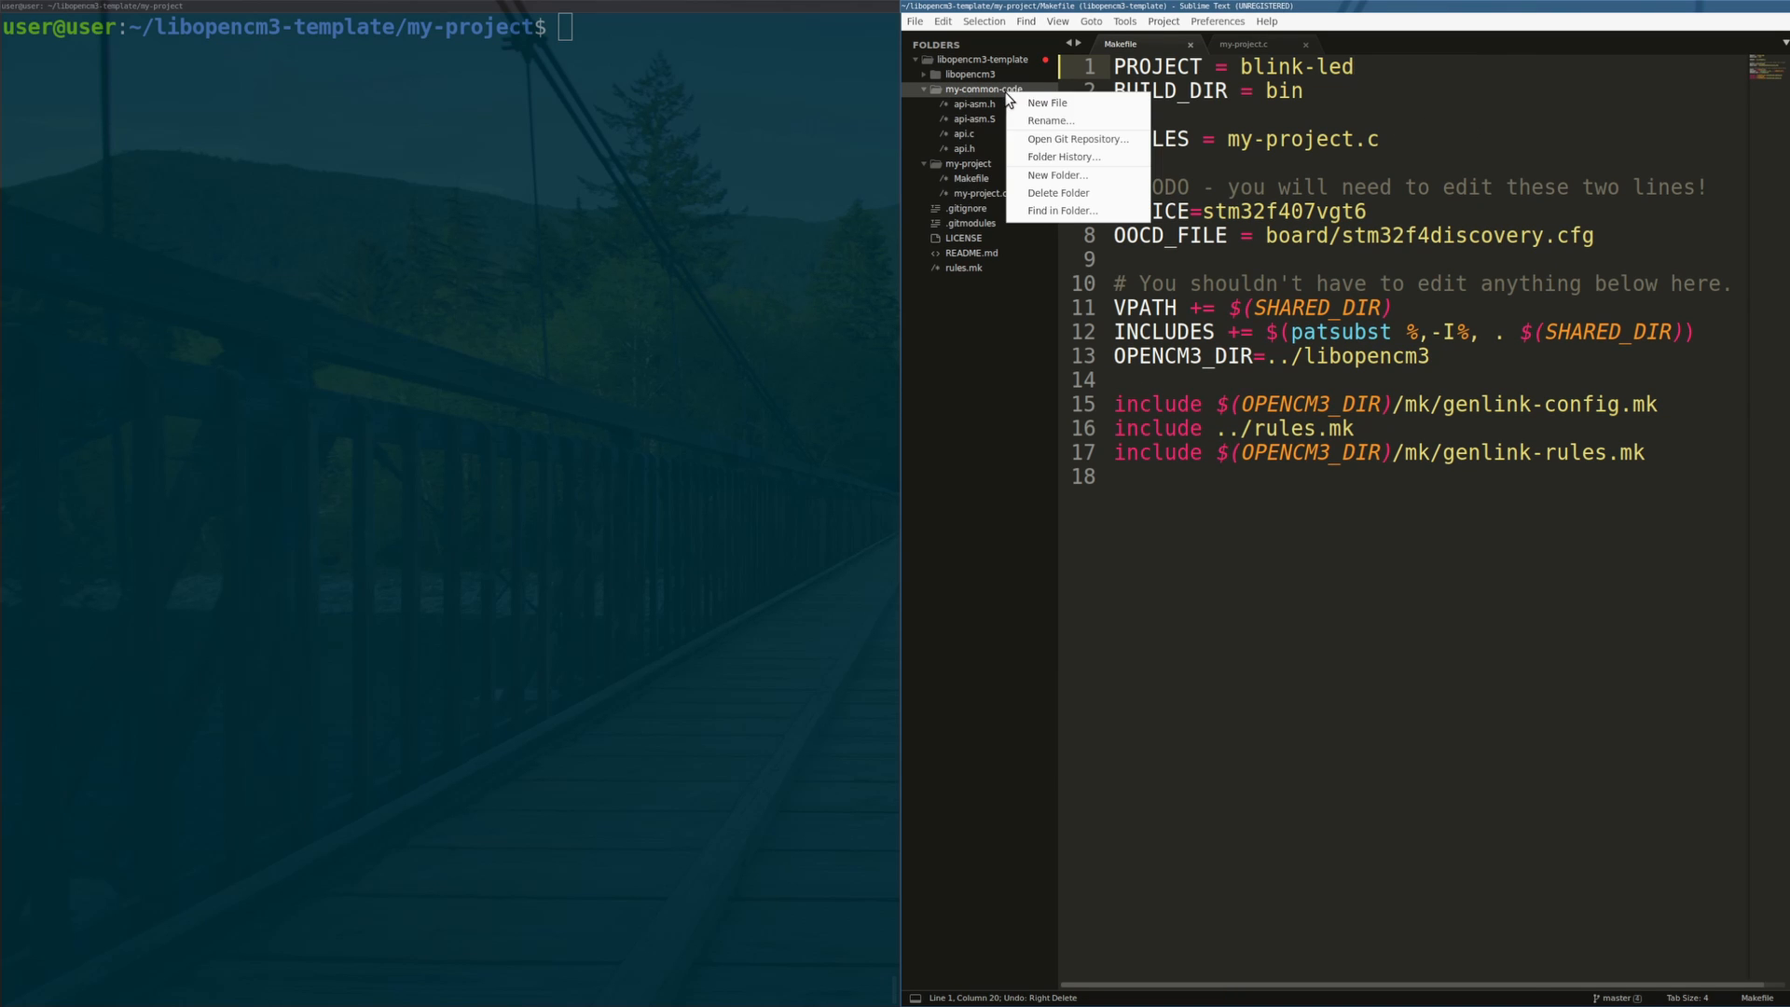
click(1057, 192)
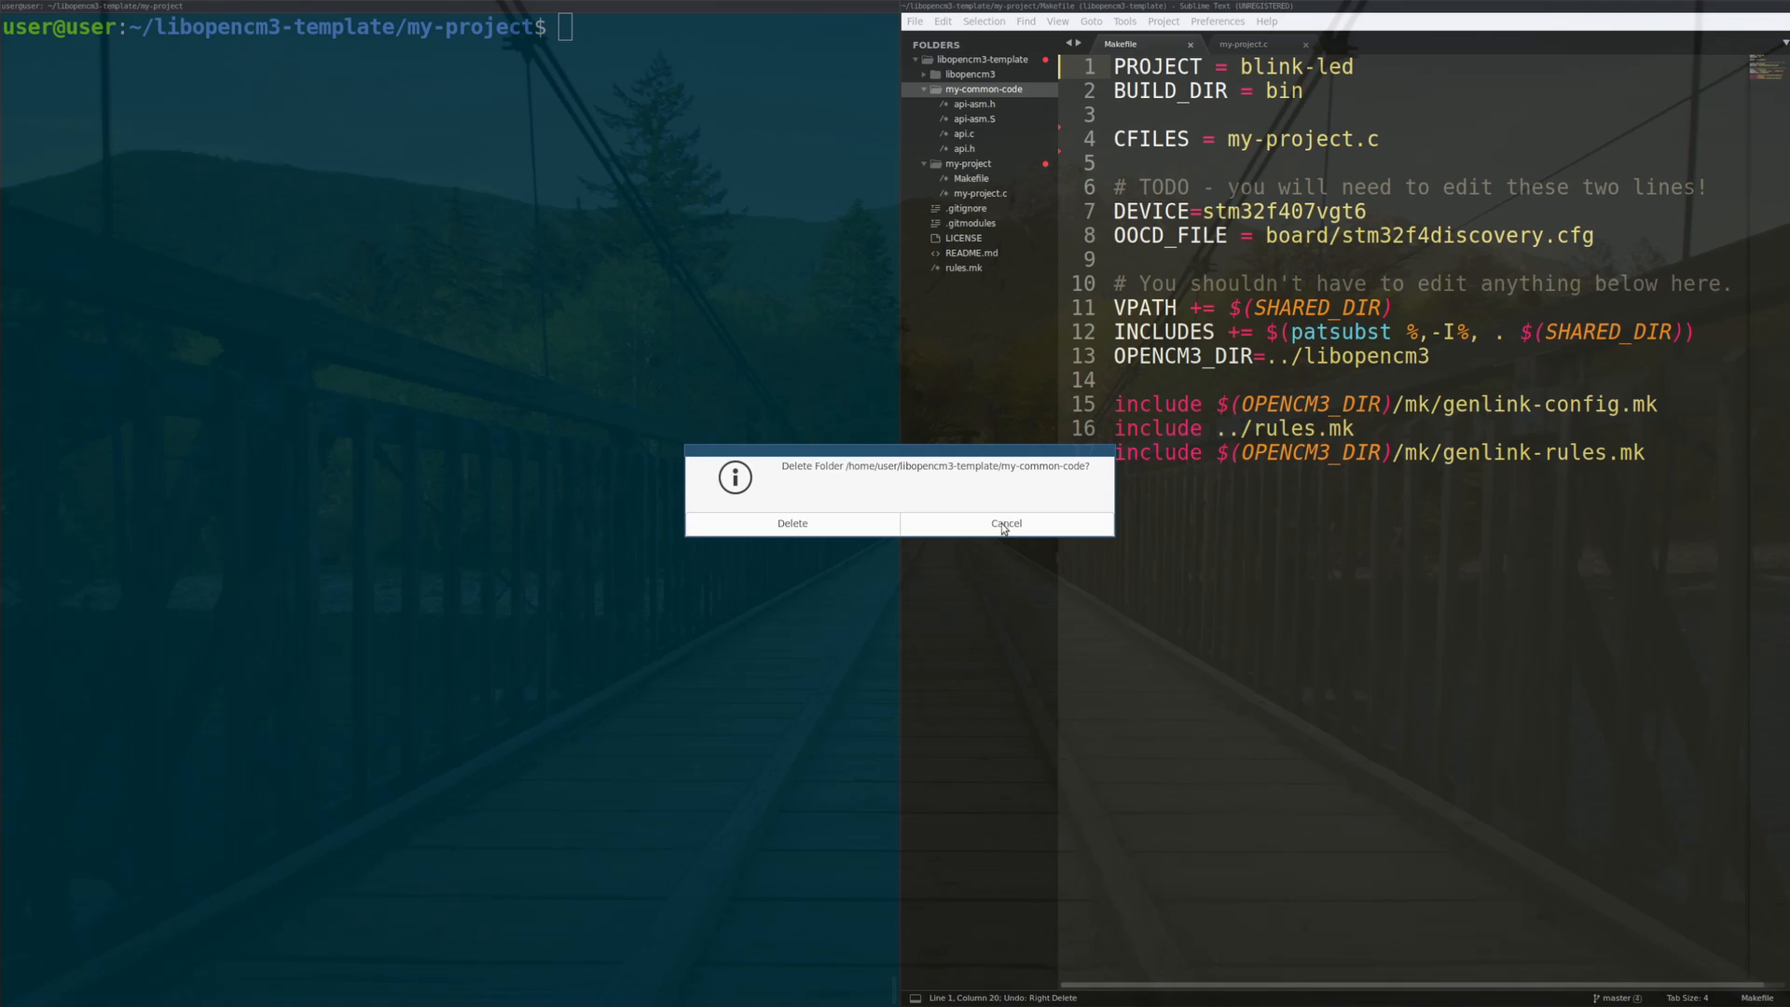
click(791, 522)
text(1)
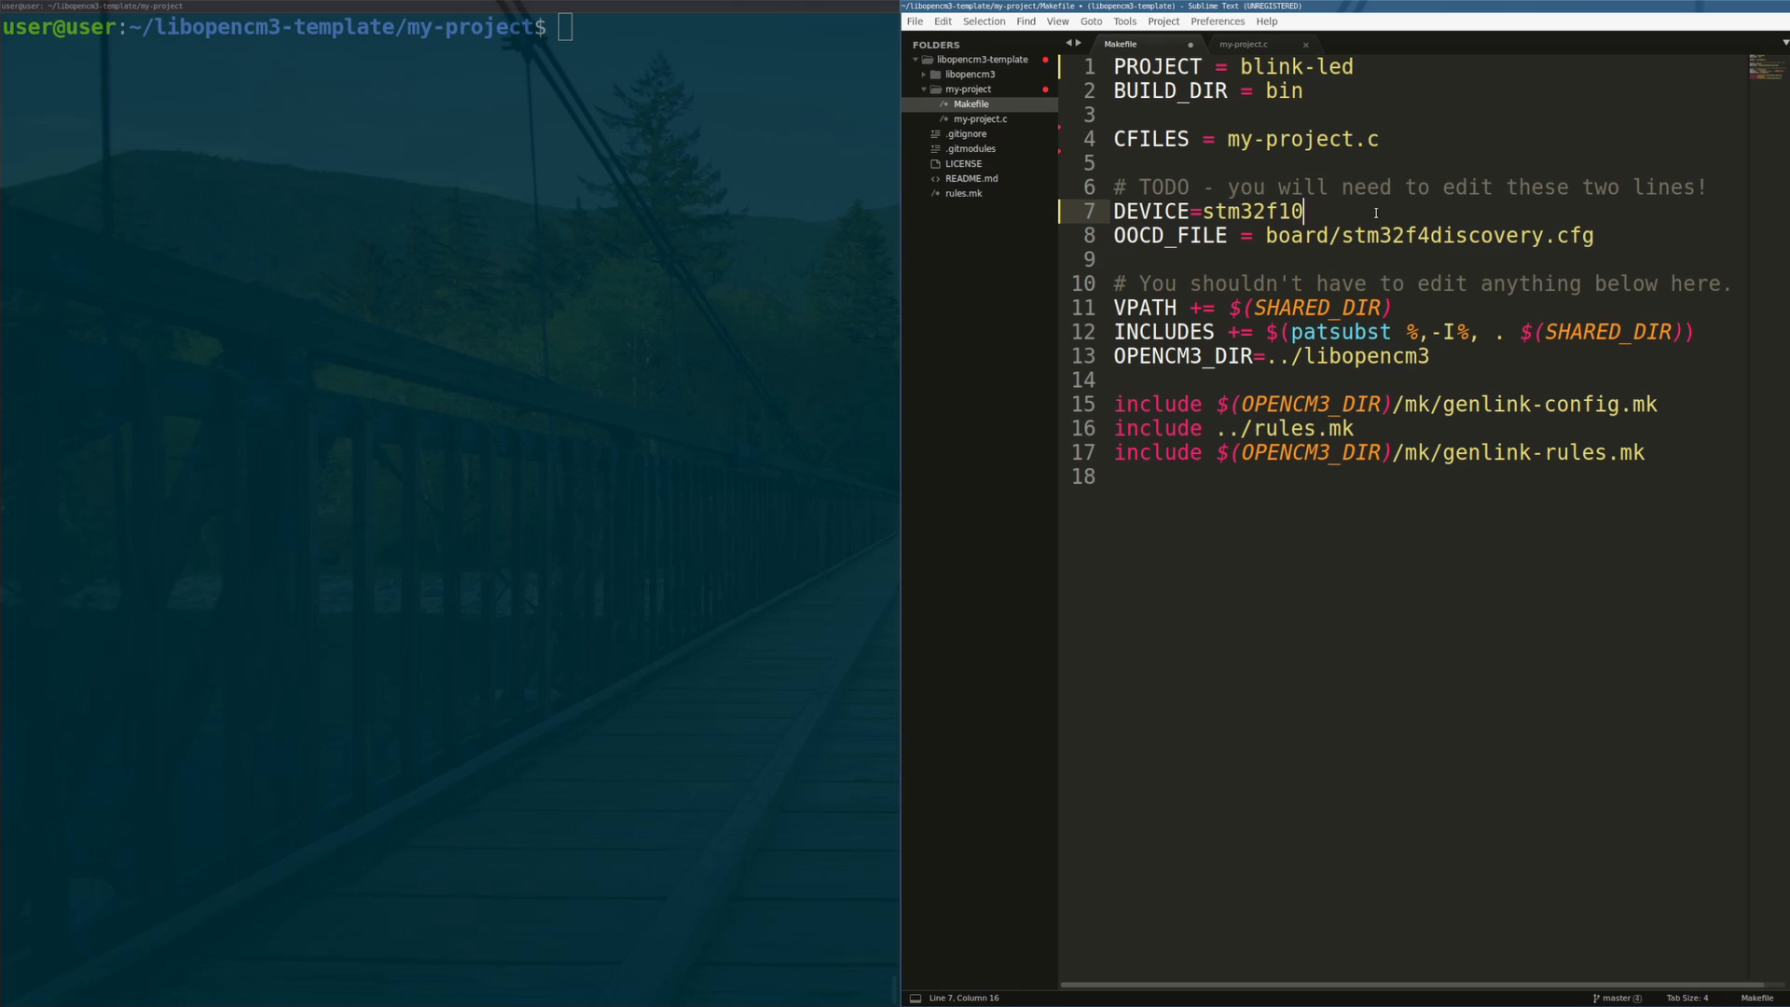
- Set the Makefile DEVICE to stm32f103c8
text(3c8)
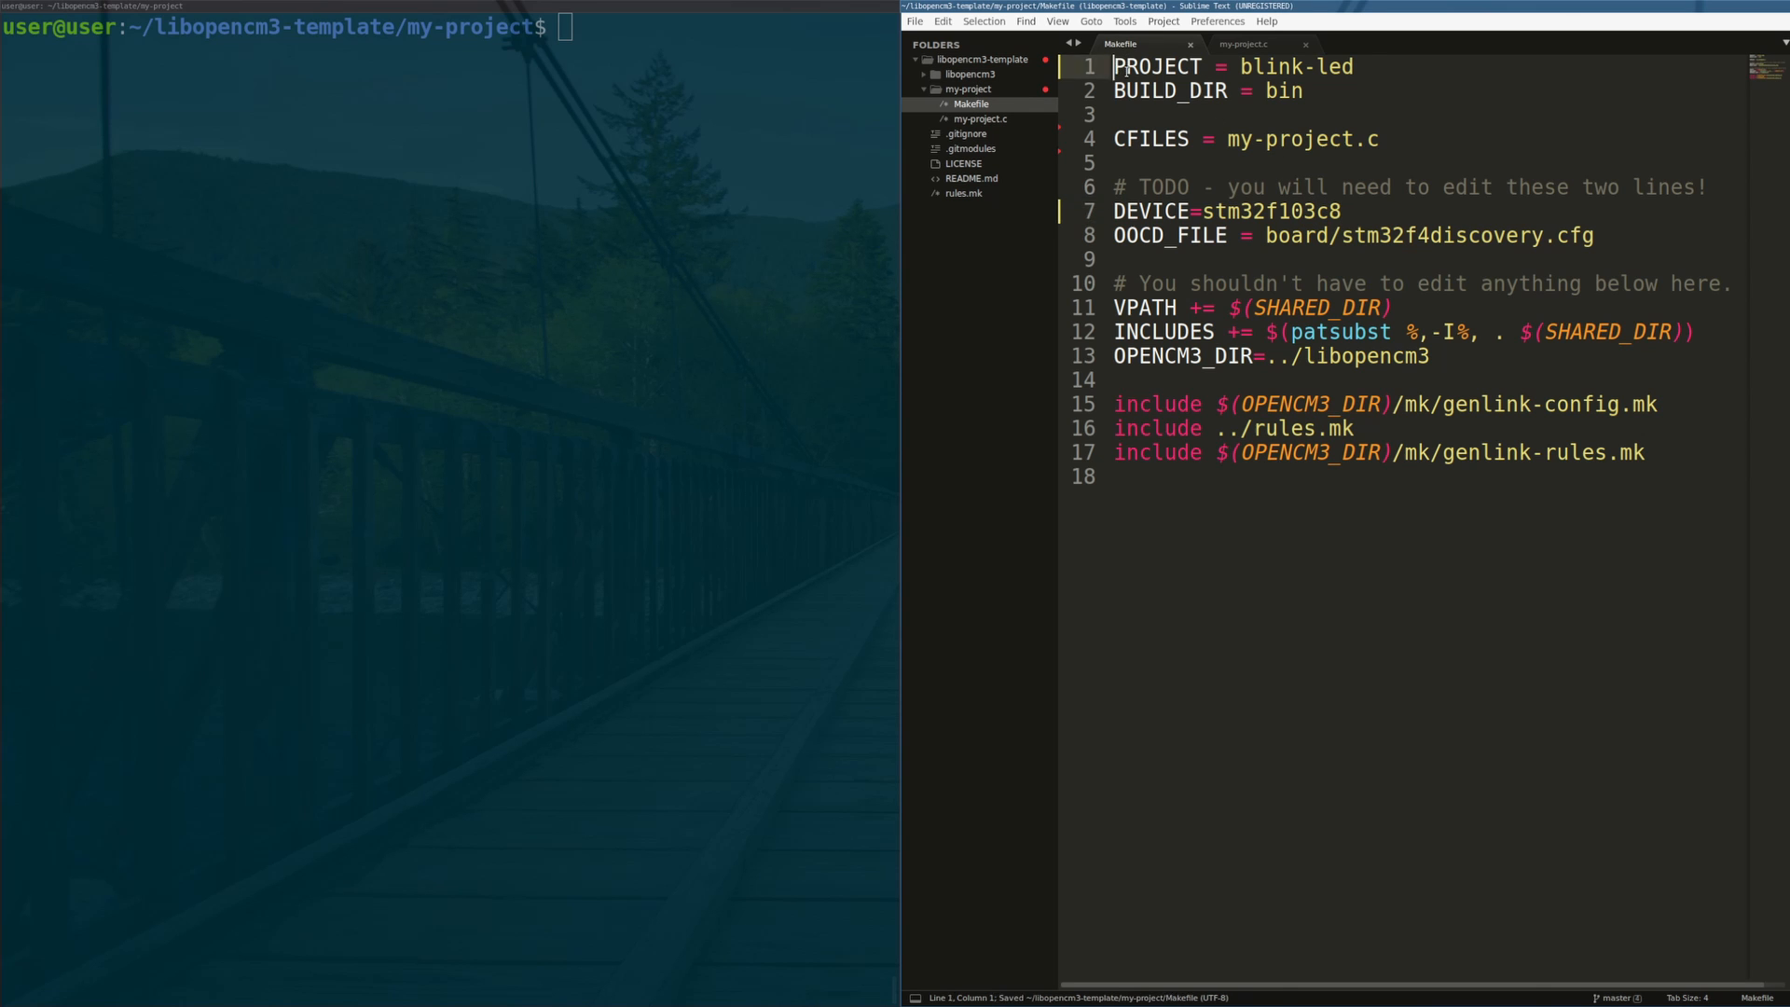
click(1645, 451)
text(make)
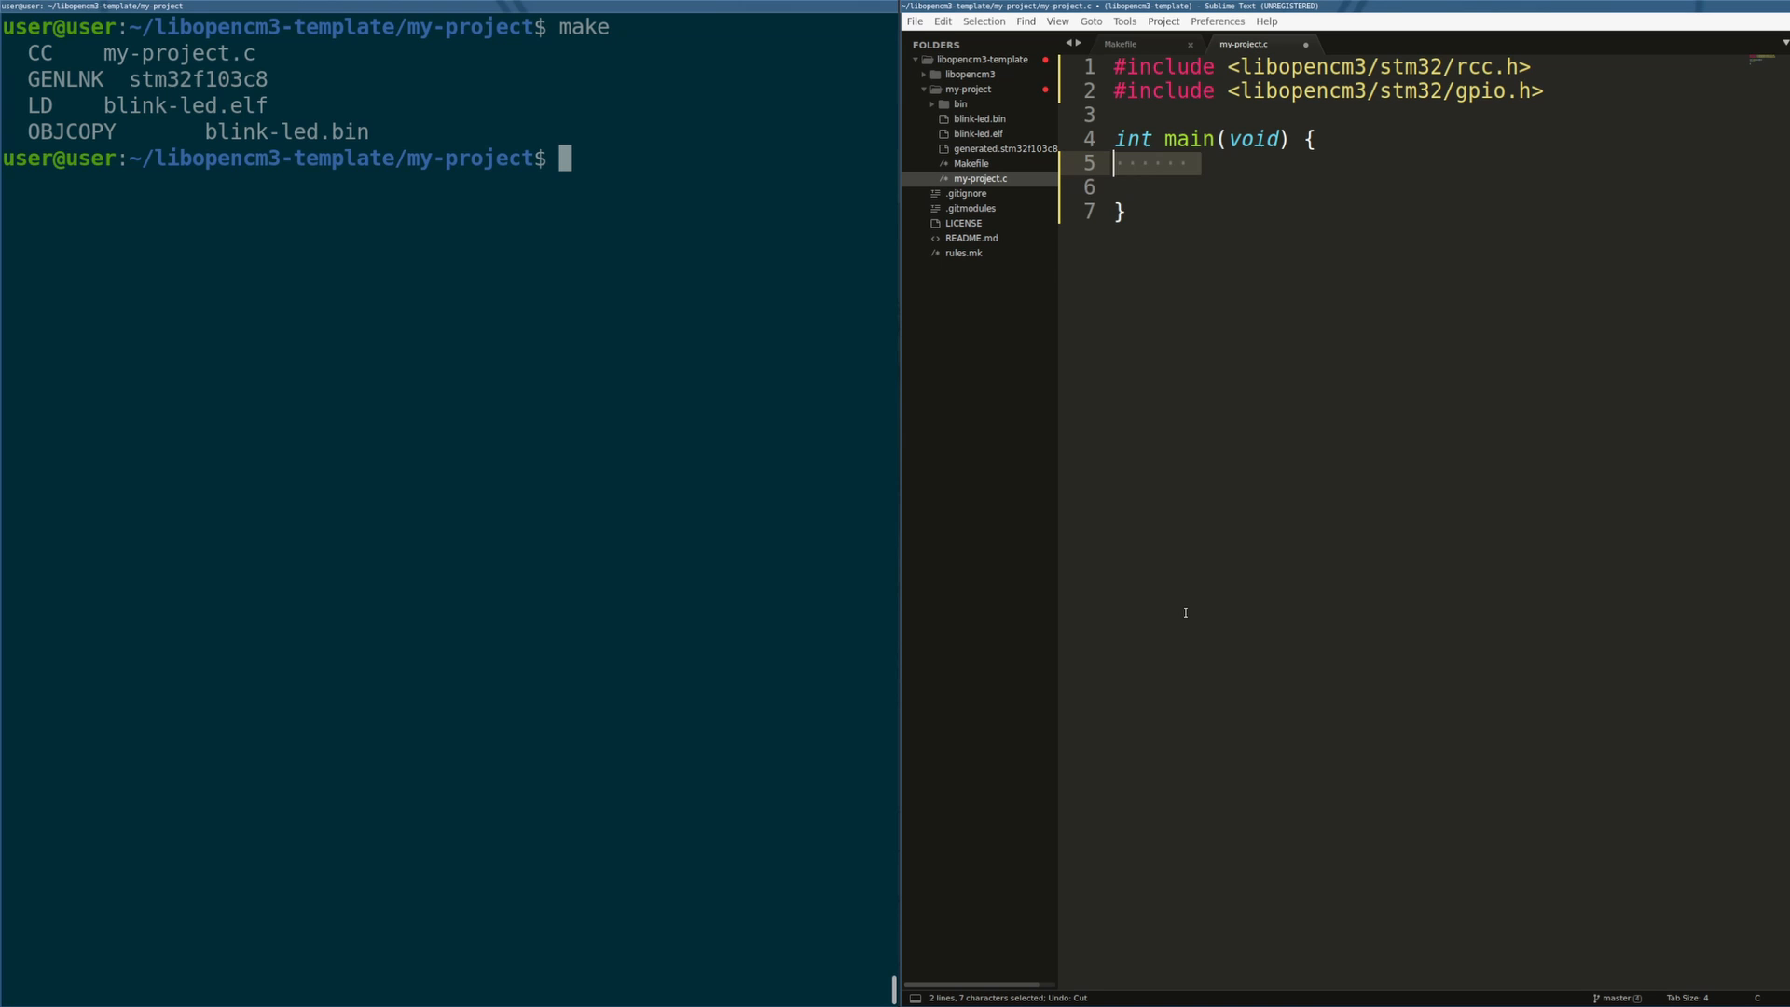
- Write main enabling RCC_GPIOC and a 1000000-iteration delay loop toggling GPIO13
text(rcc_periph_clock_enable(RCC_GPIOC);)
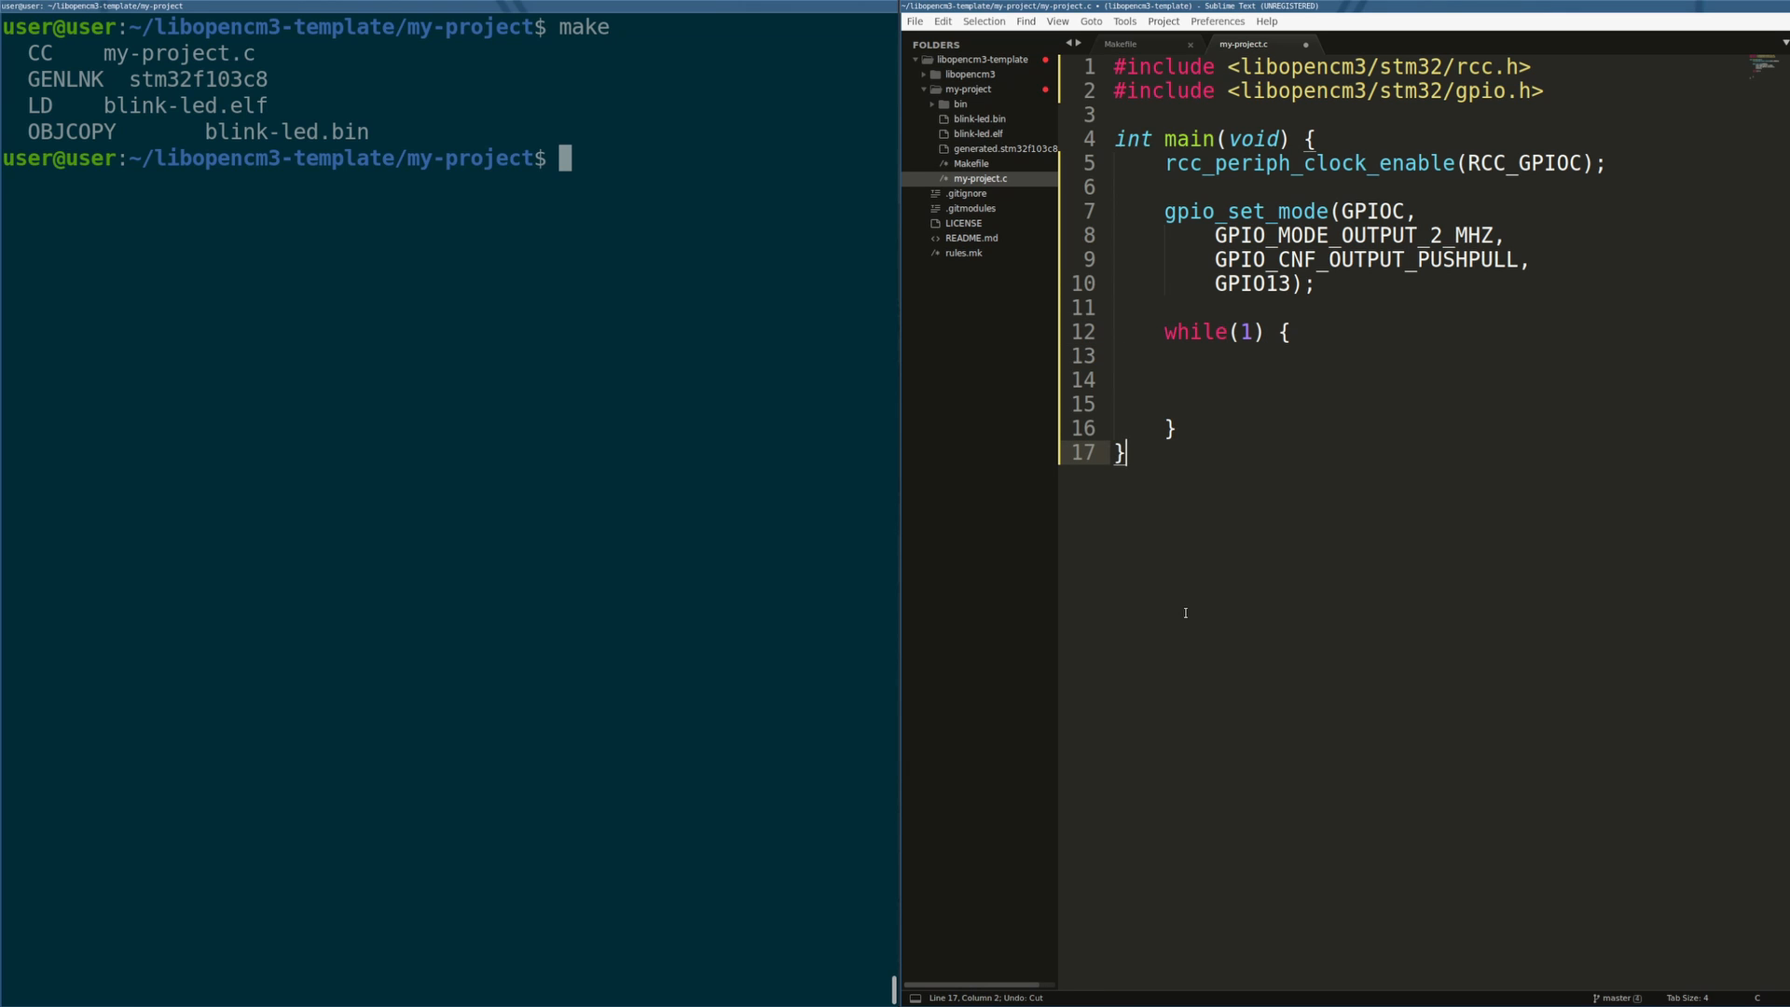
text(for (int i = 0; i < 1000000; i++) {)
click(1298, 381)
text(__asm__("nop");)
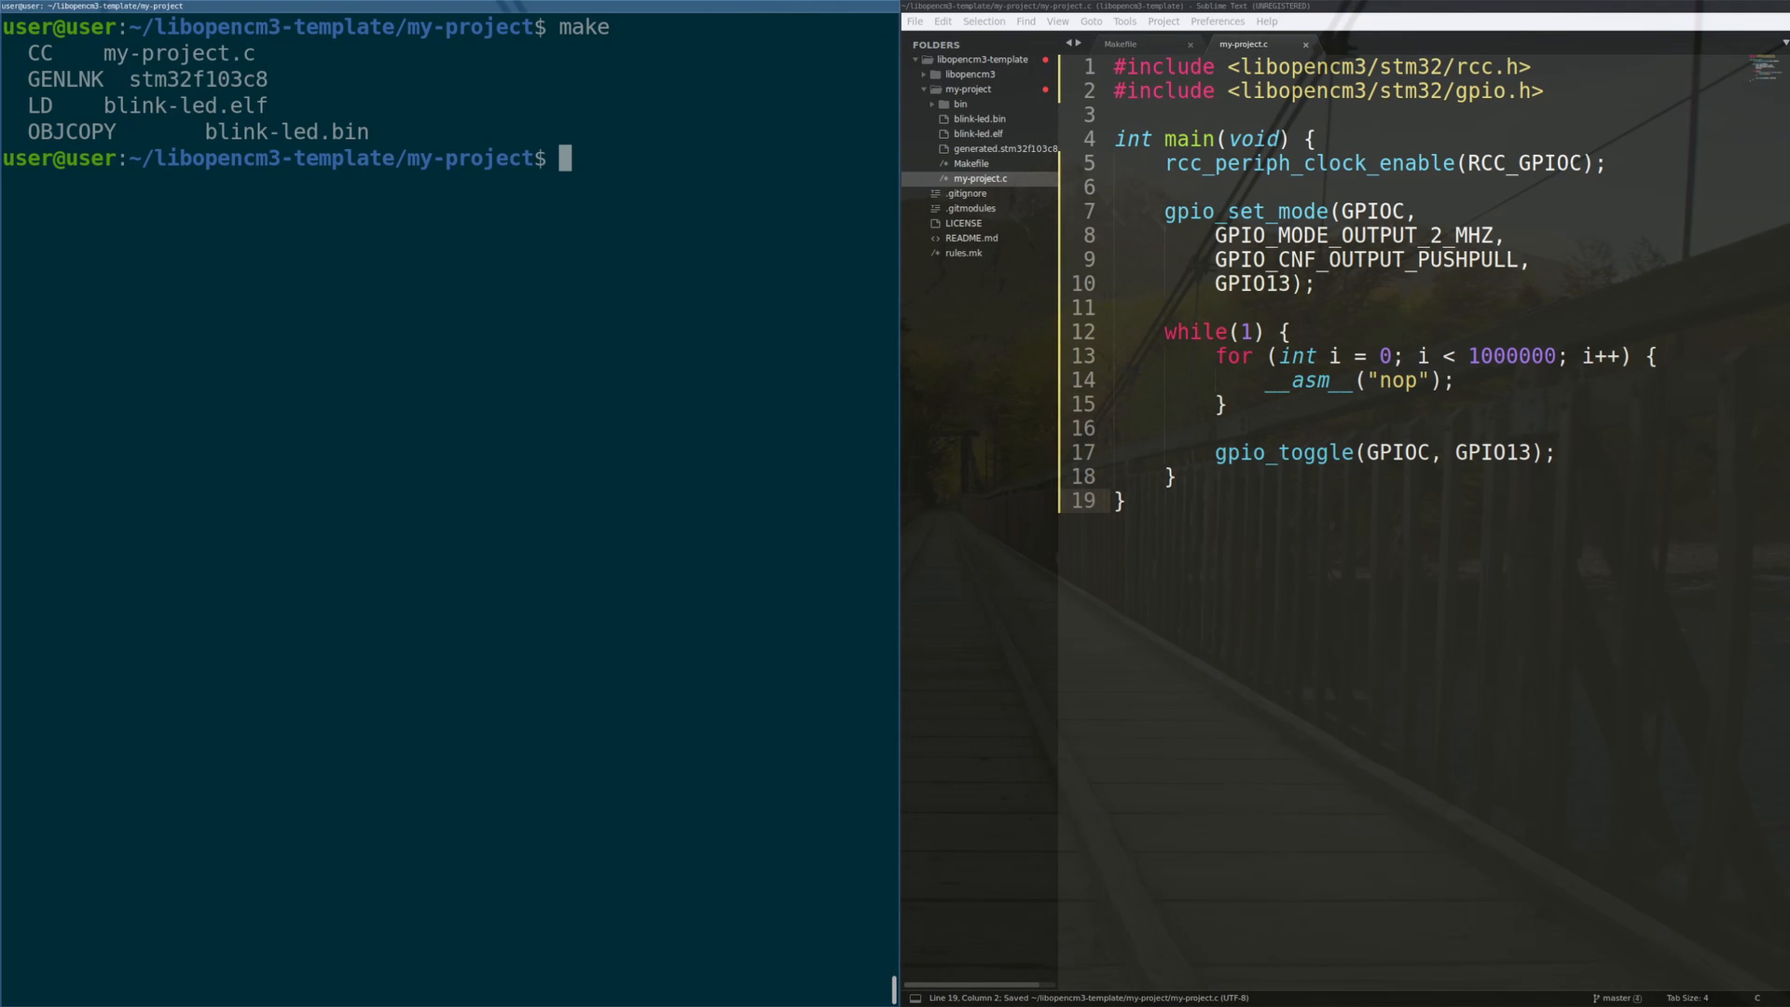
text(ma)
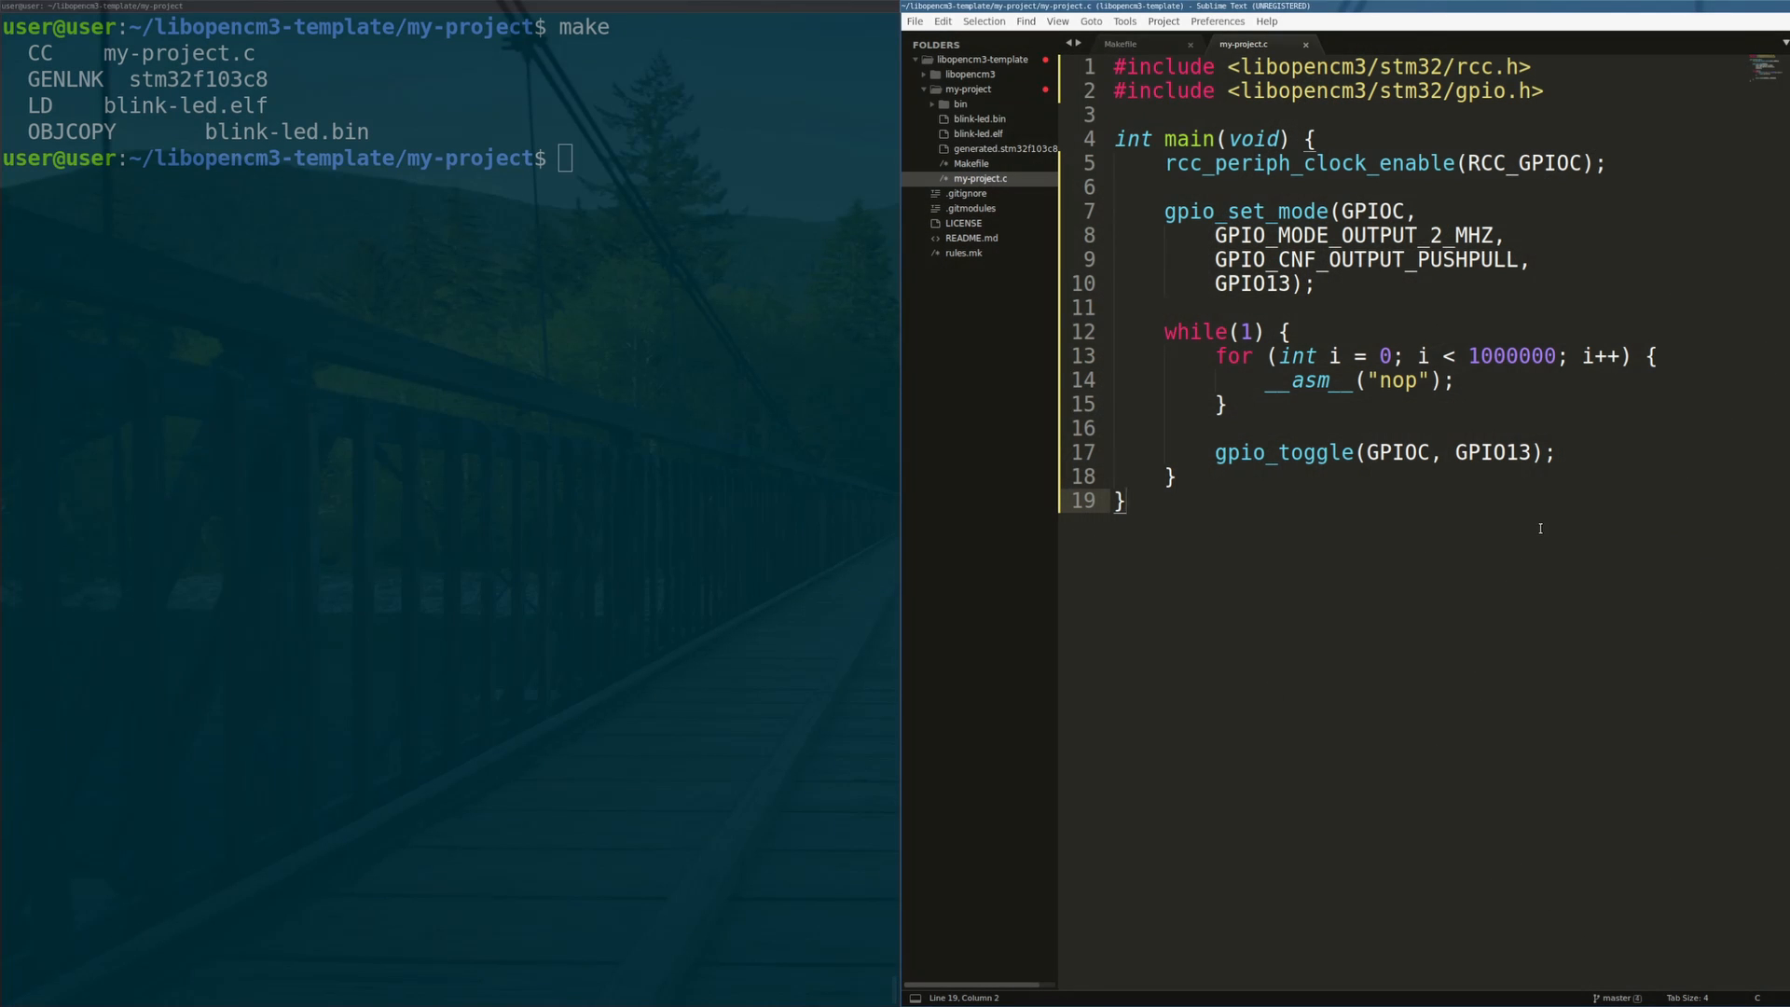
mouse_move(675, 658)
text(ls /dev | grep st)
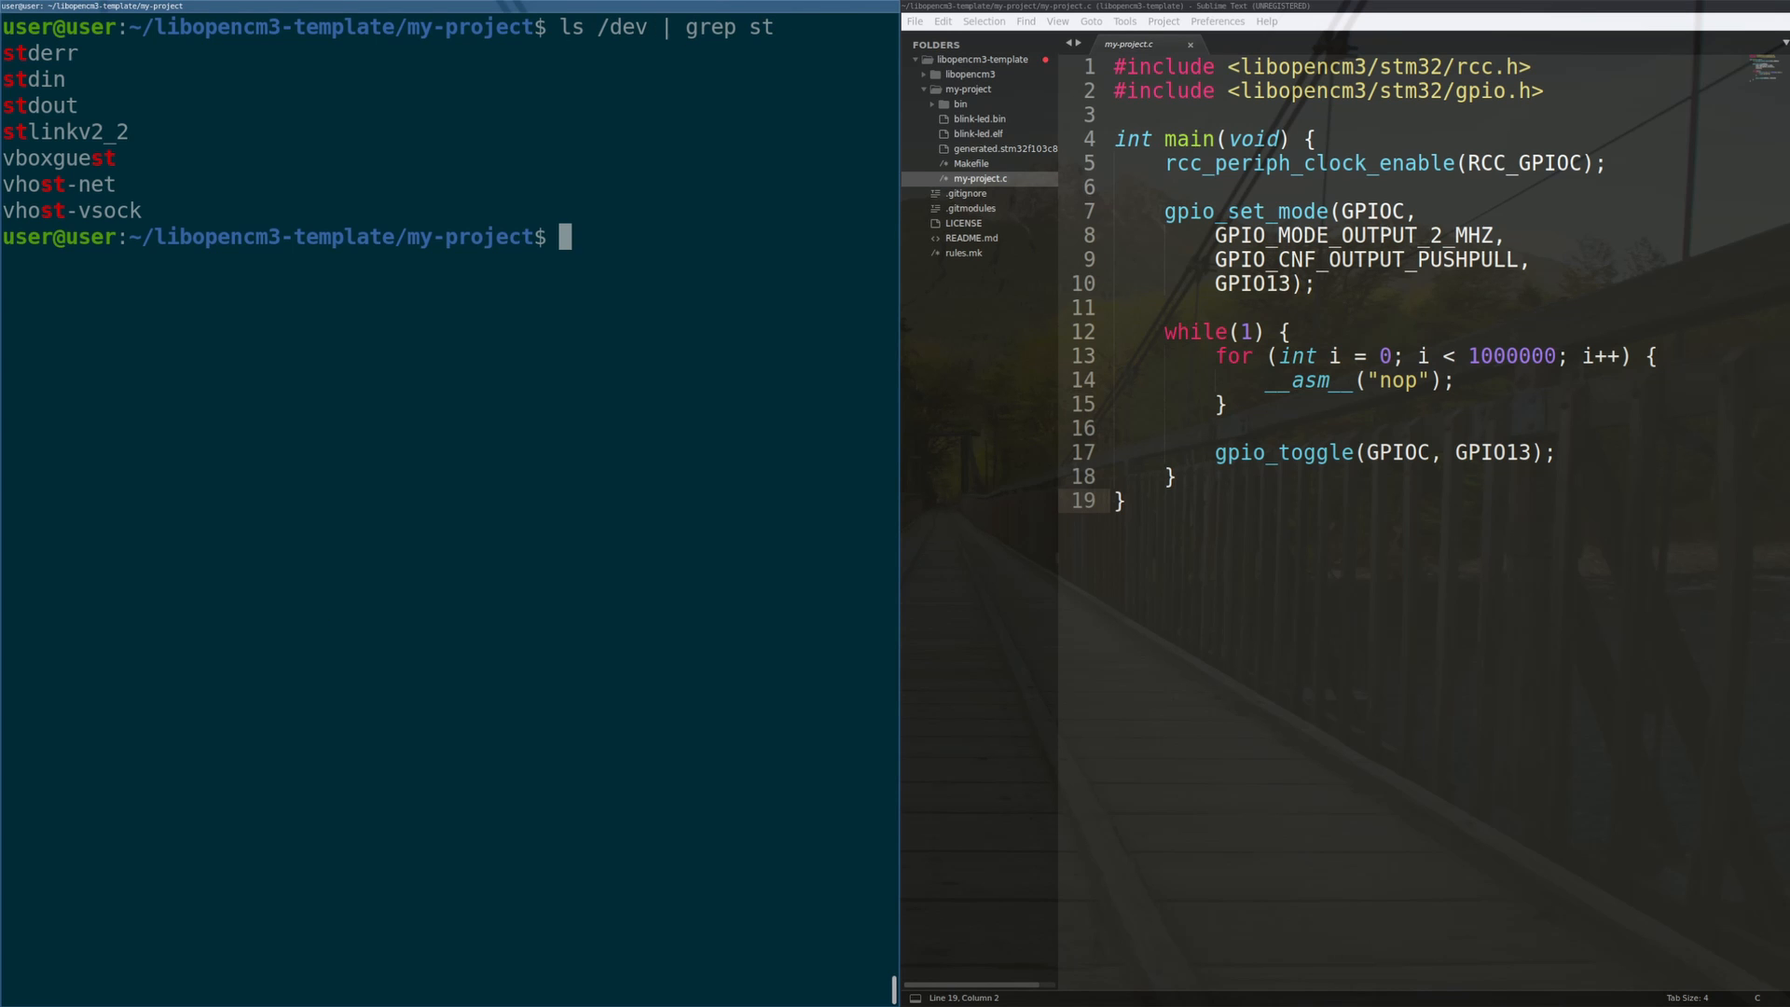
- List the st-info options and check its version reports v1.6.0
double_click(64, 131)
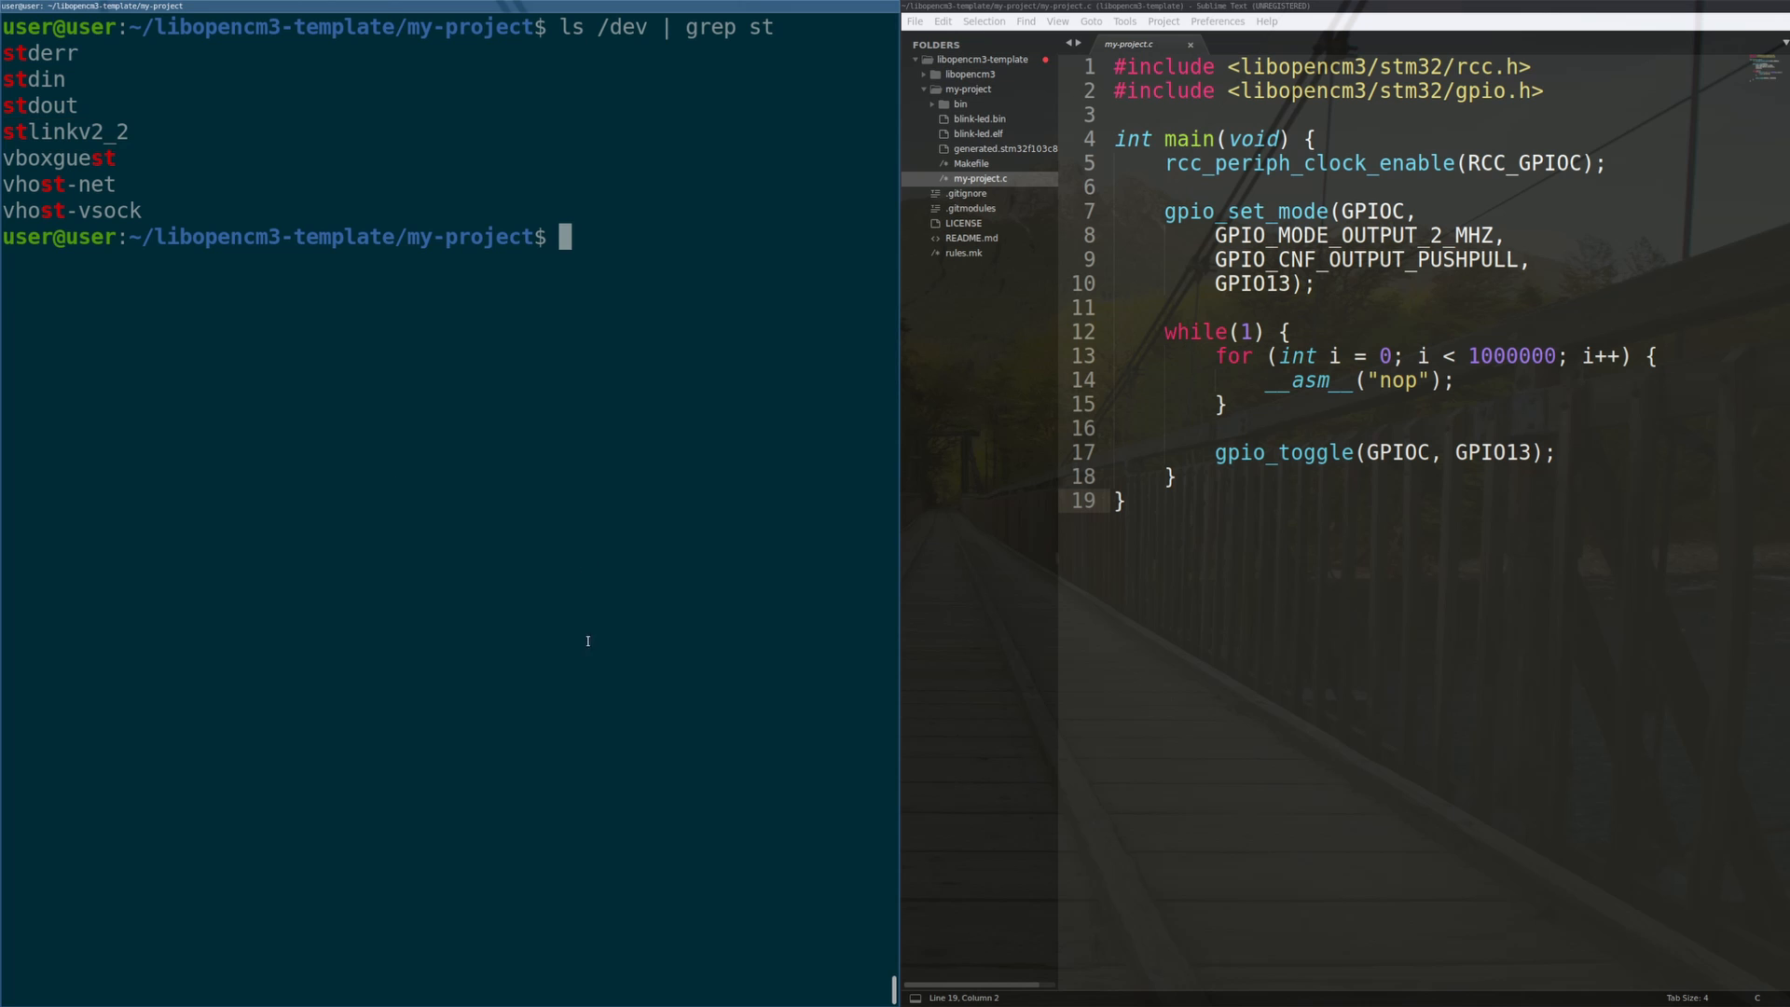
text(st-info)
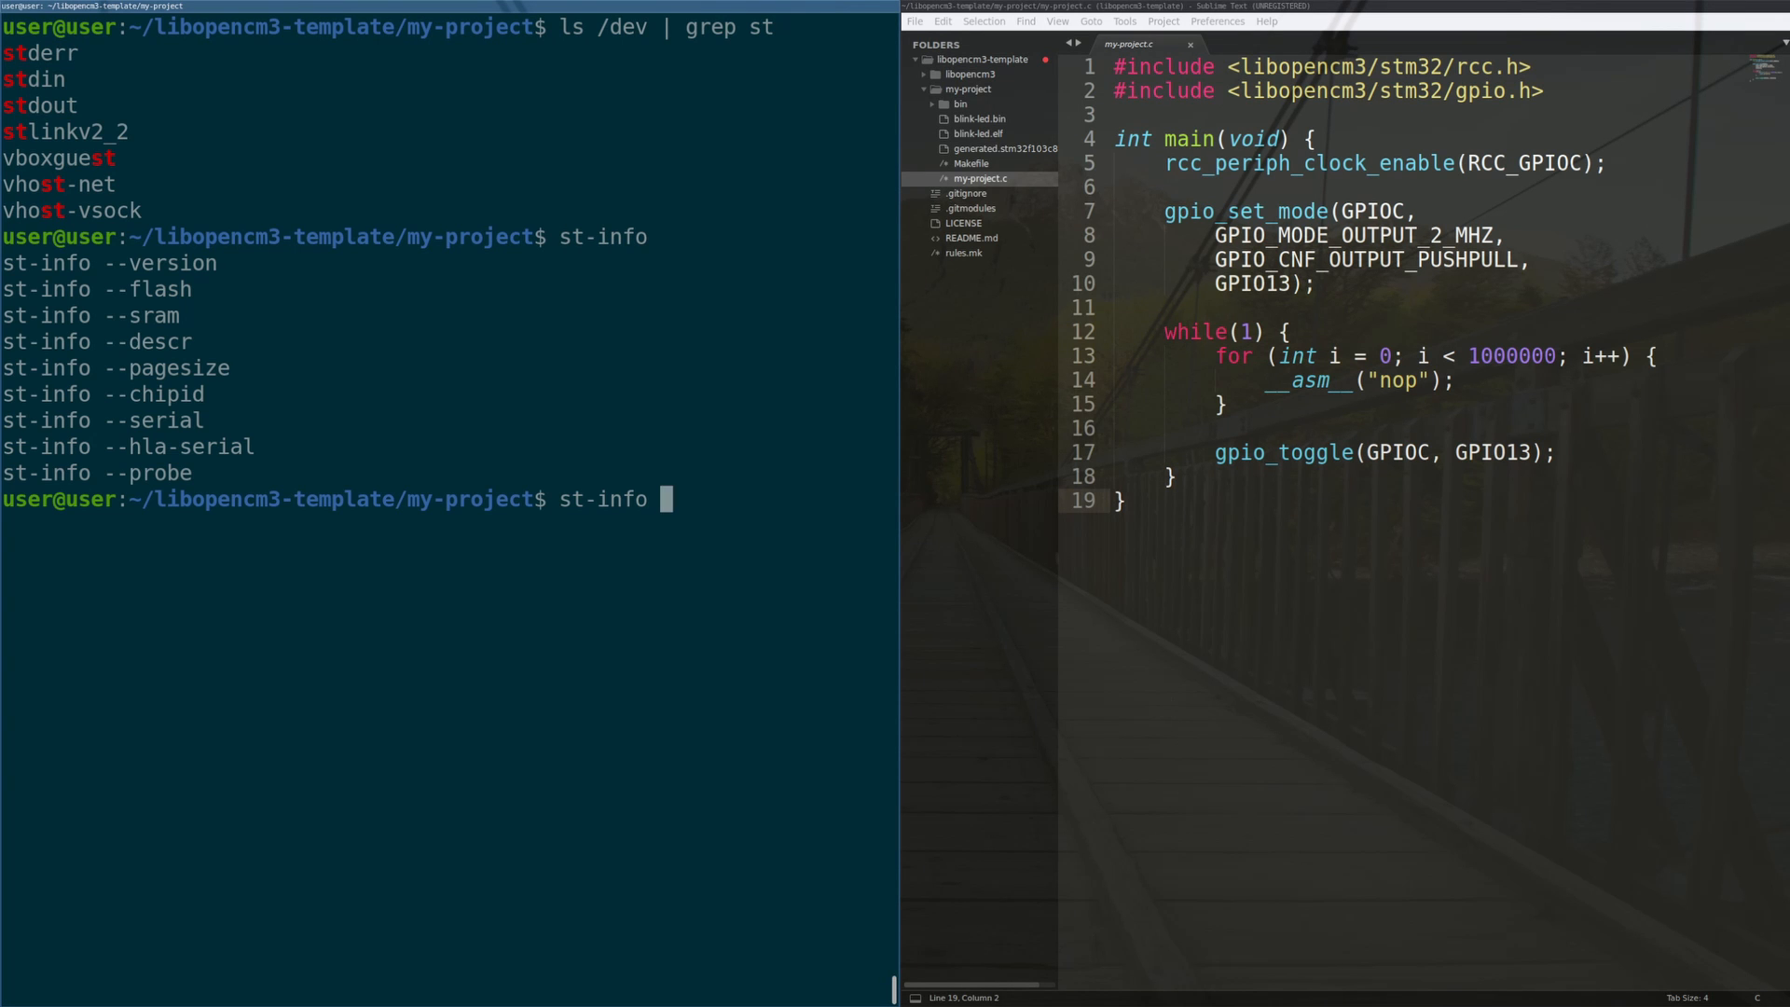
key(Return)
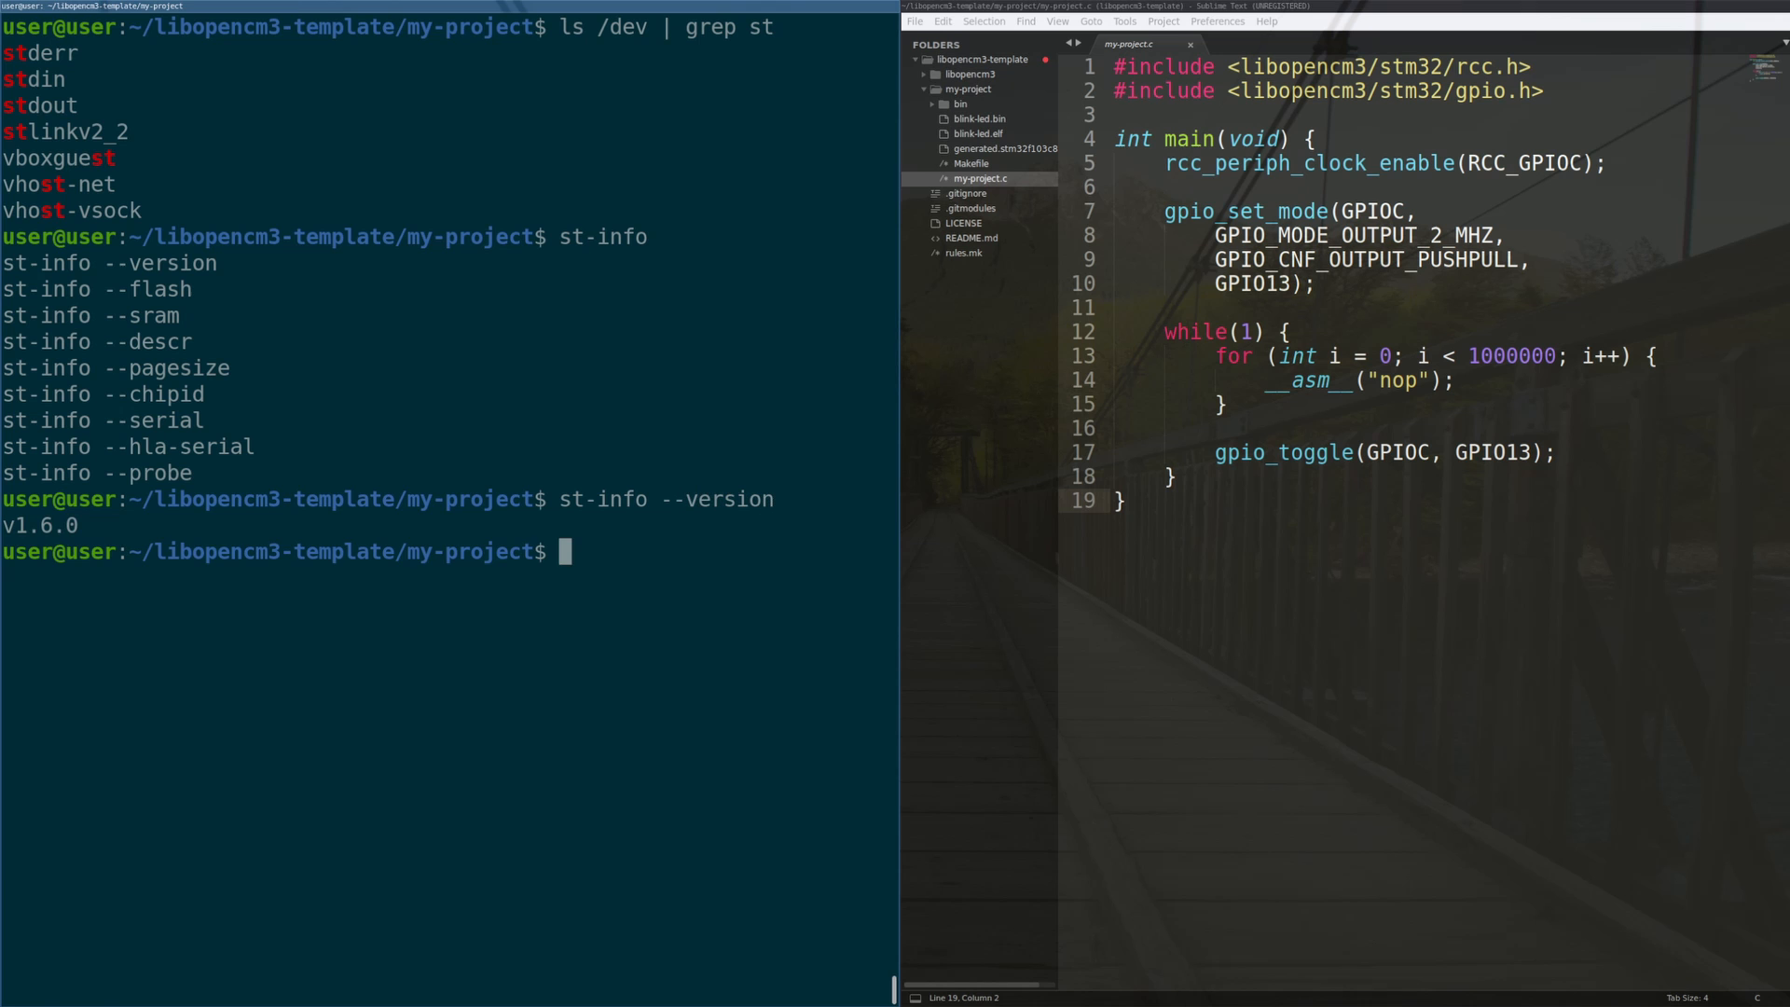
text(st-info --ver)
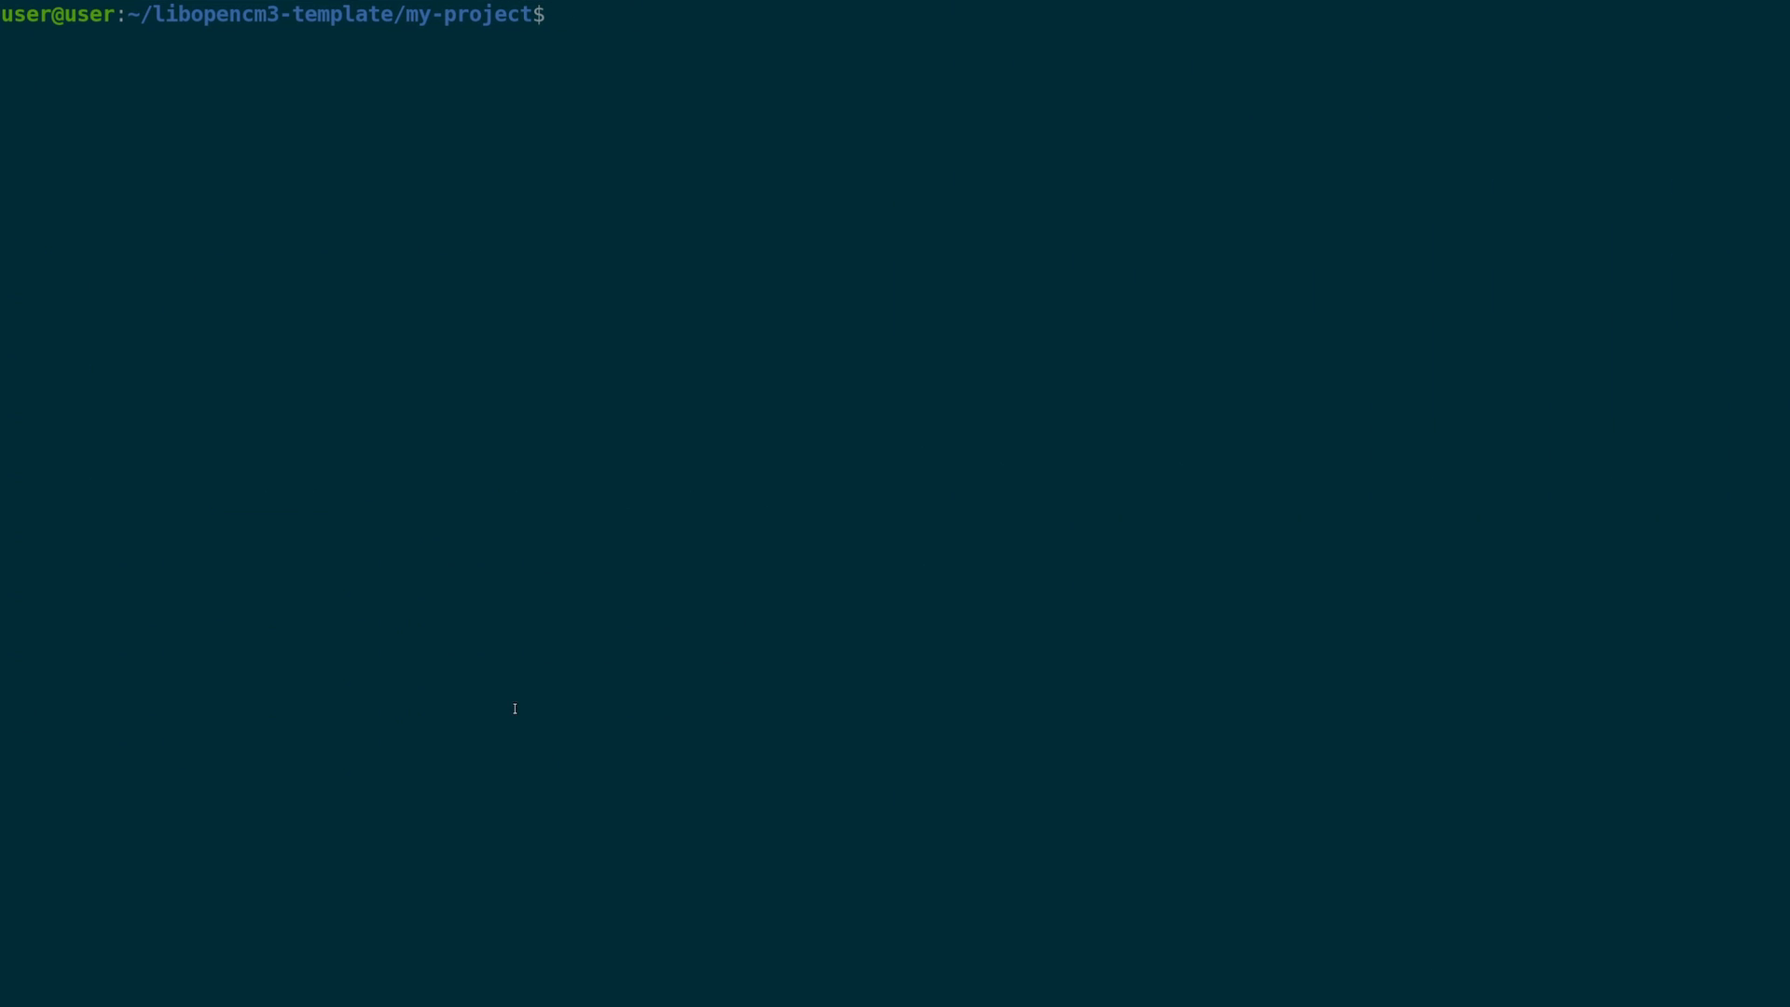
- Run st-flash --reset write blink-led.bin 0x8000000 and get the verified confirmation
text(st-flash --re)
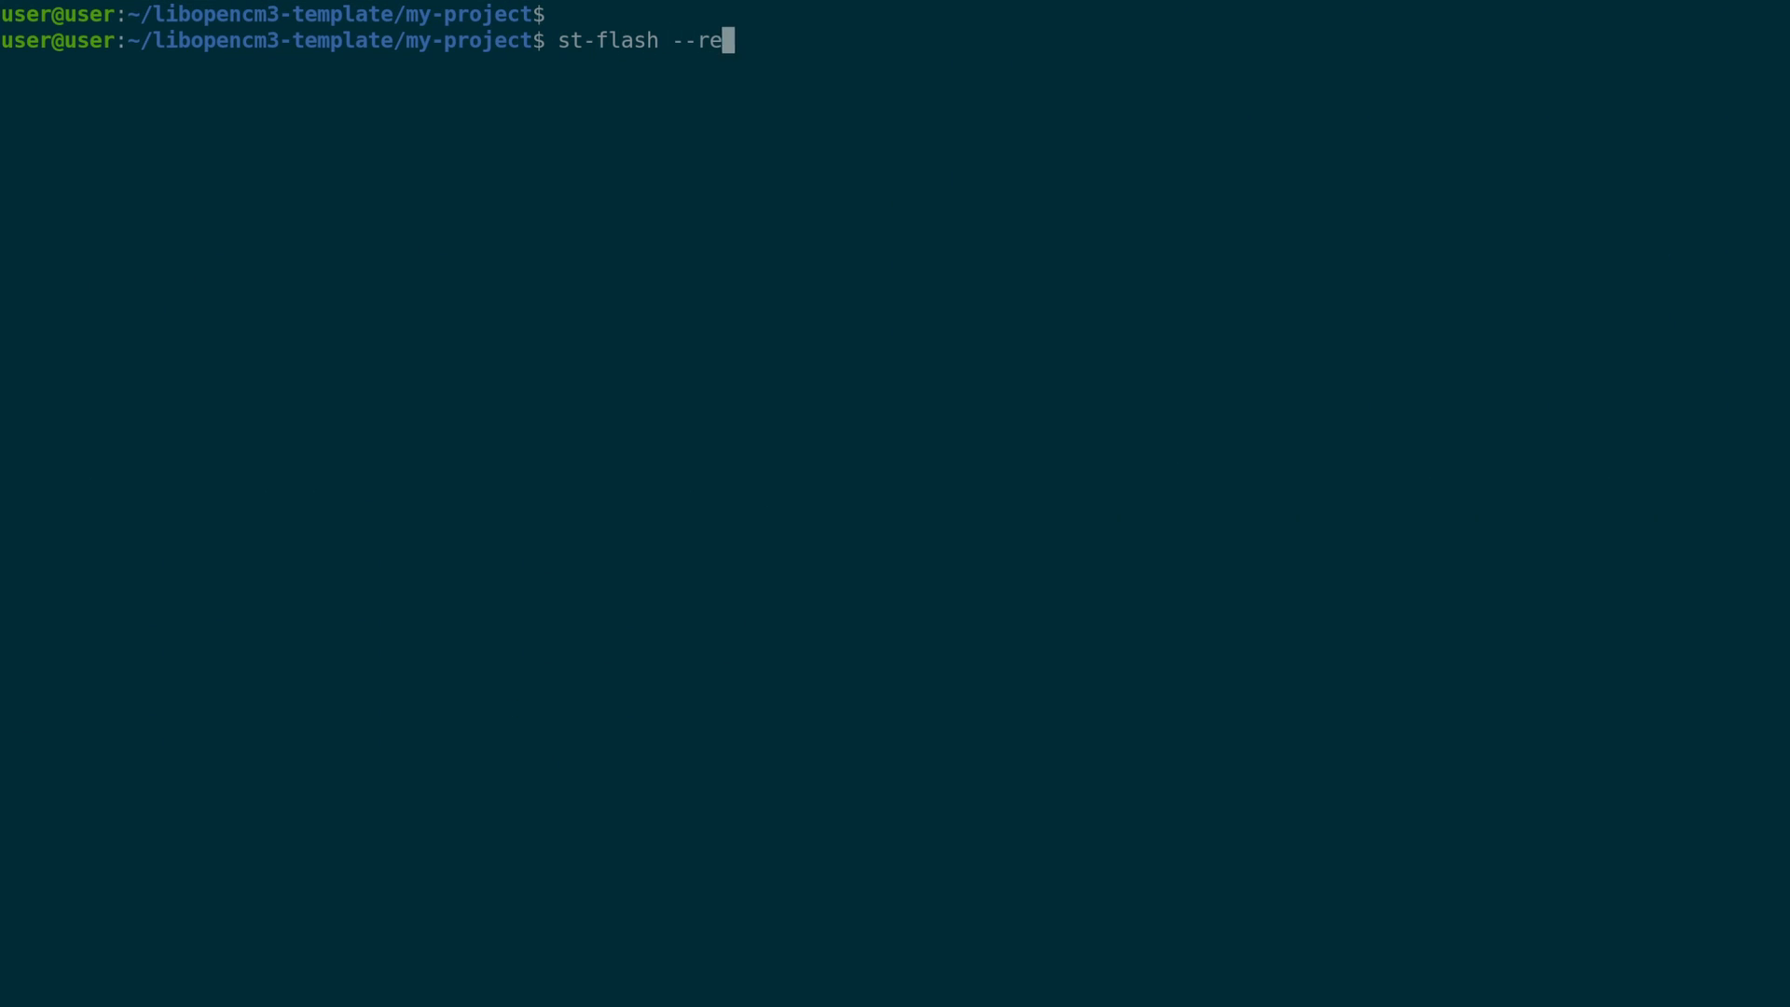
text(set write bl)
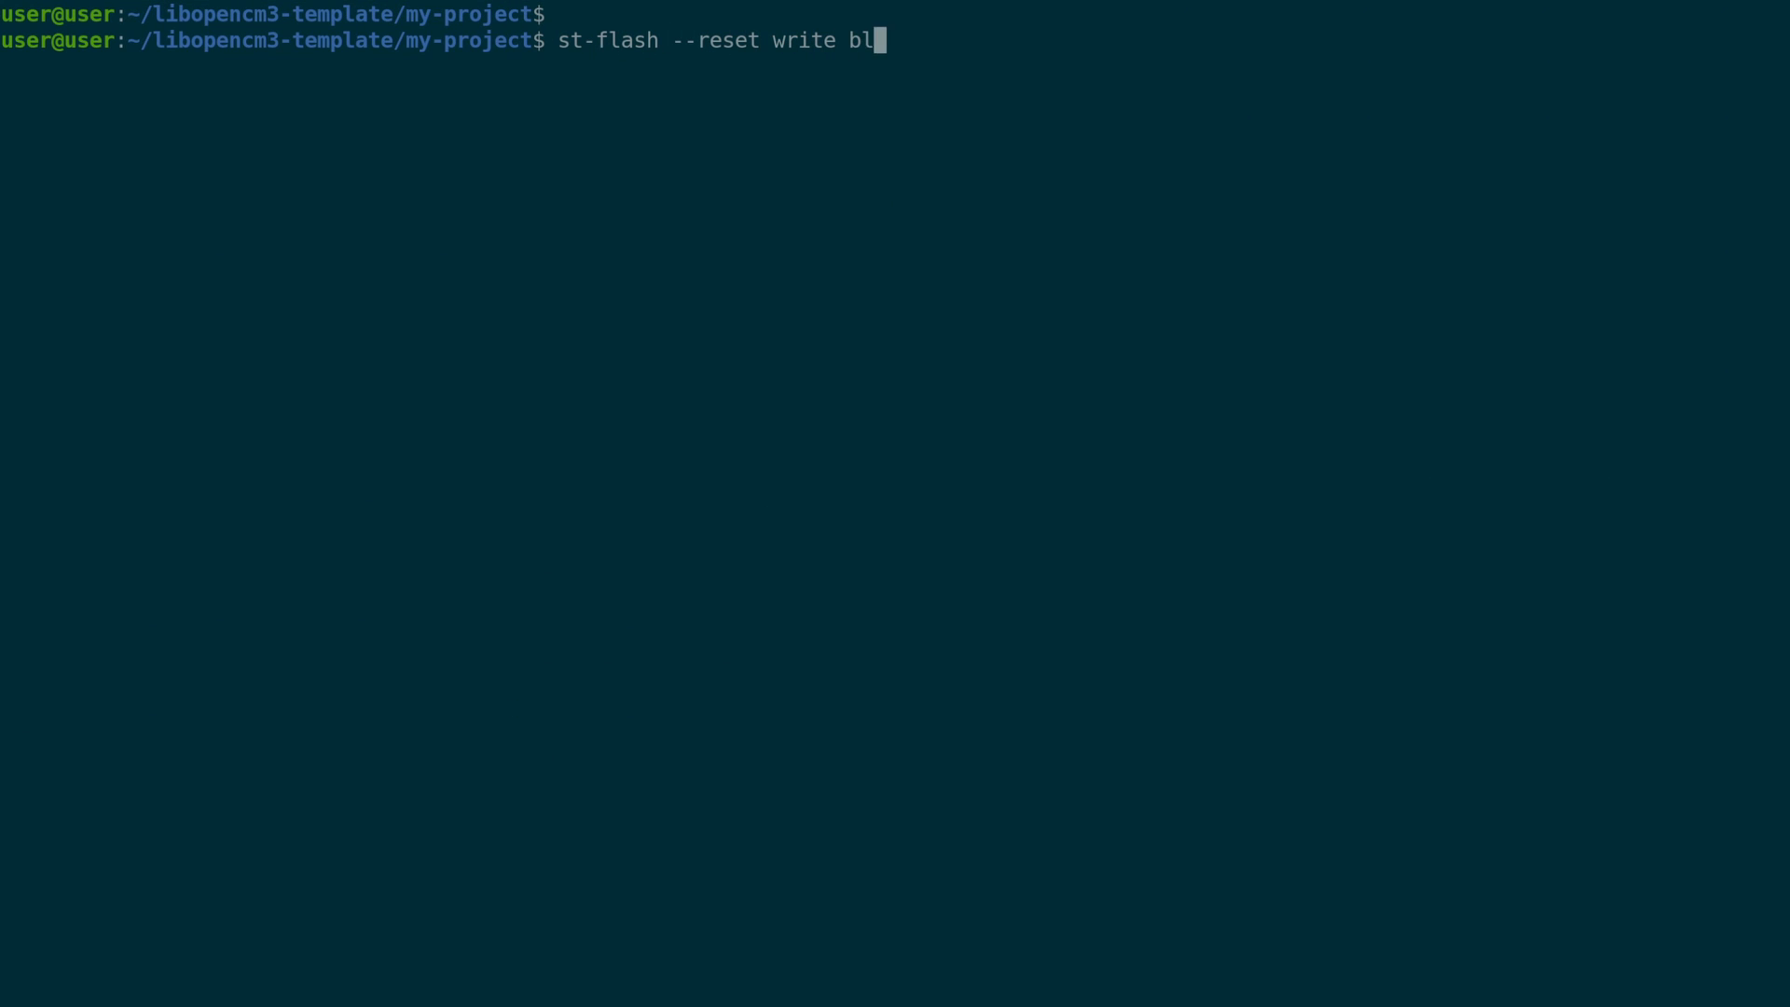
text(ink-led.bin 0x800)
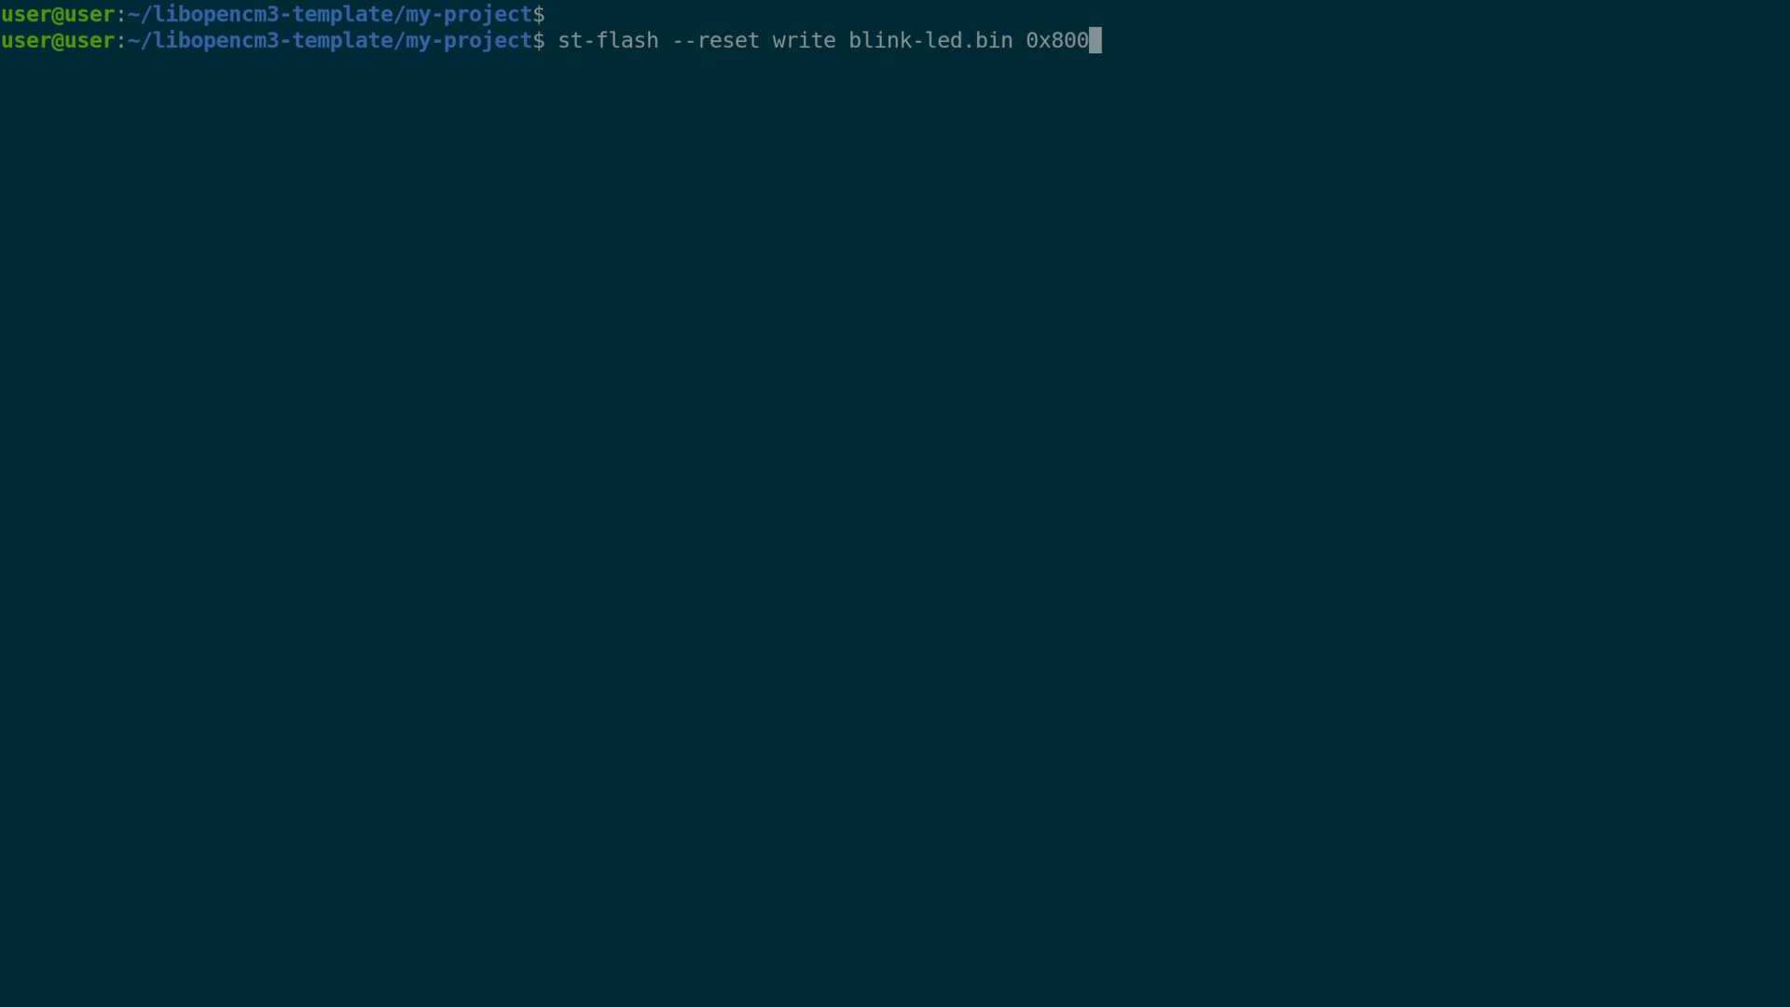
text(0)
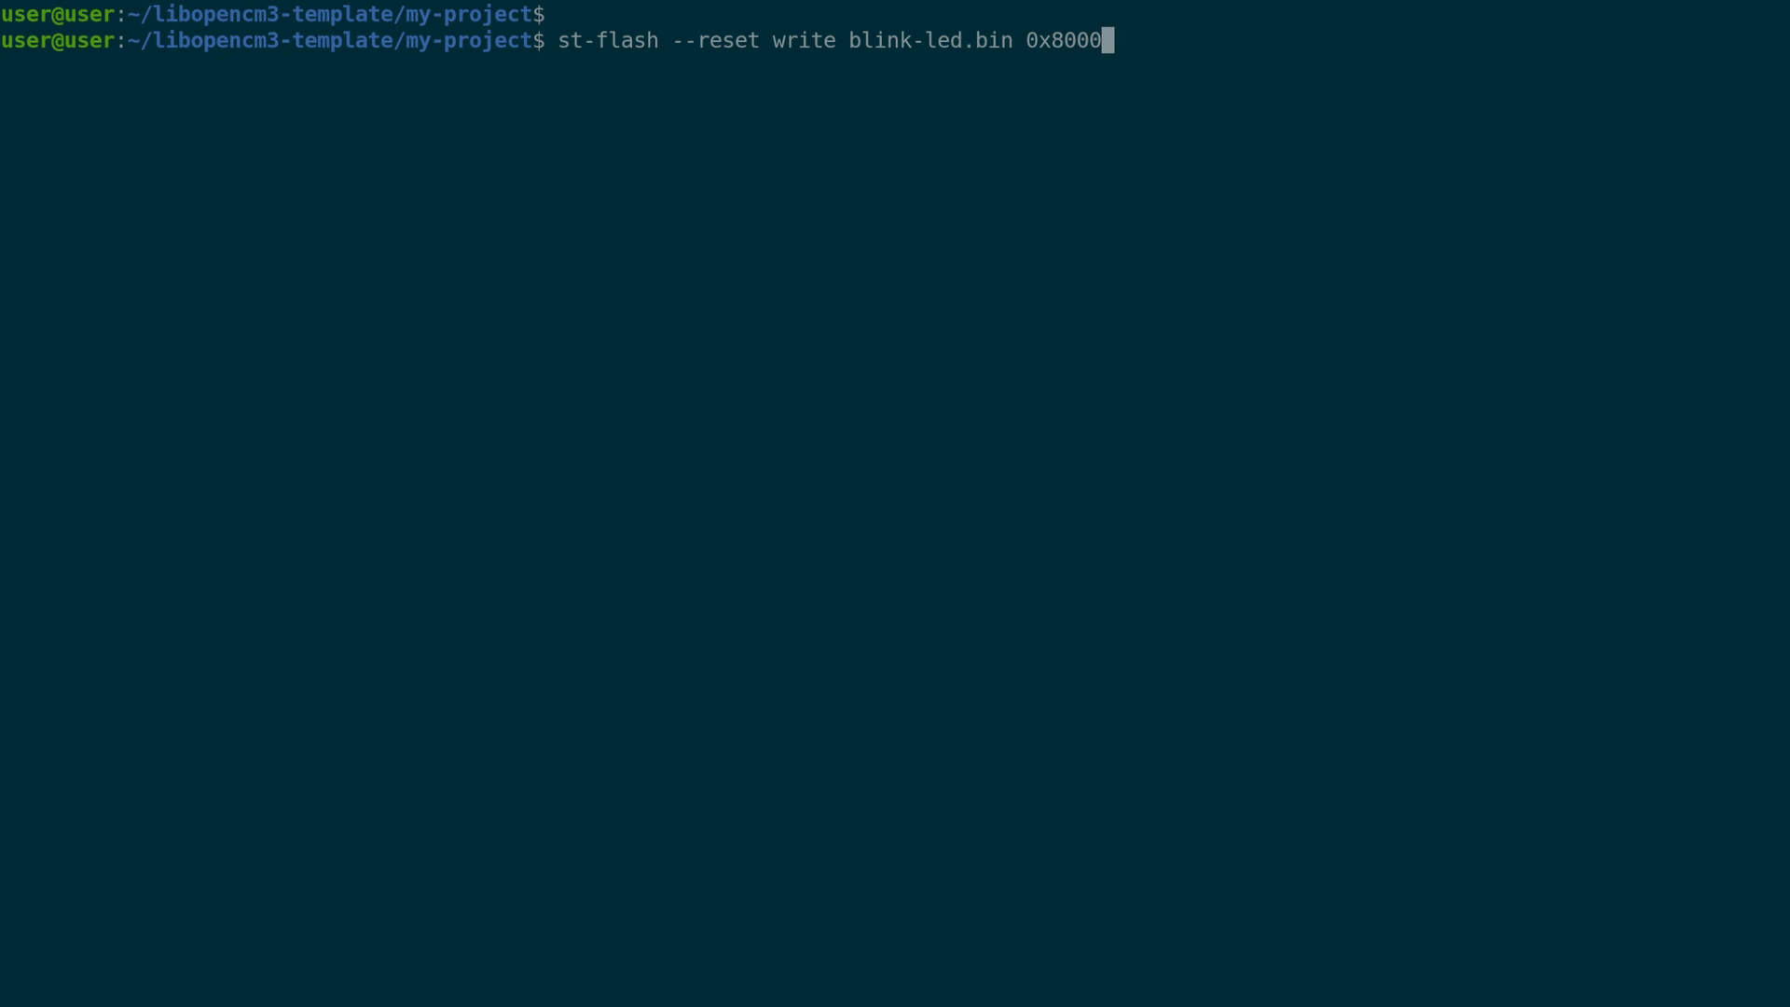
key(Return)
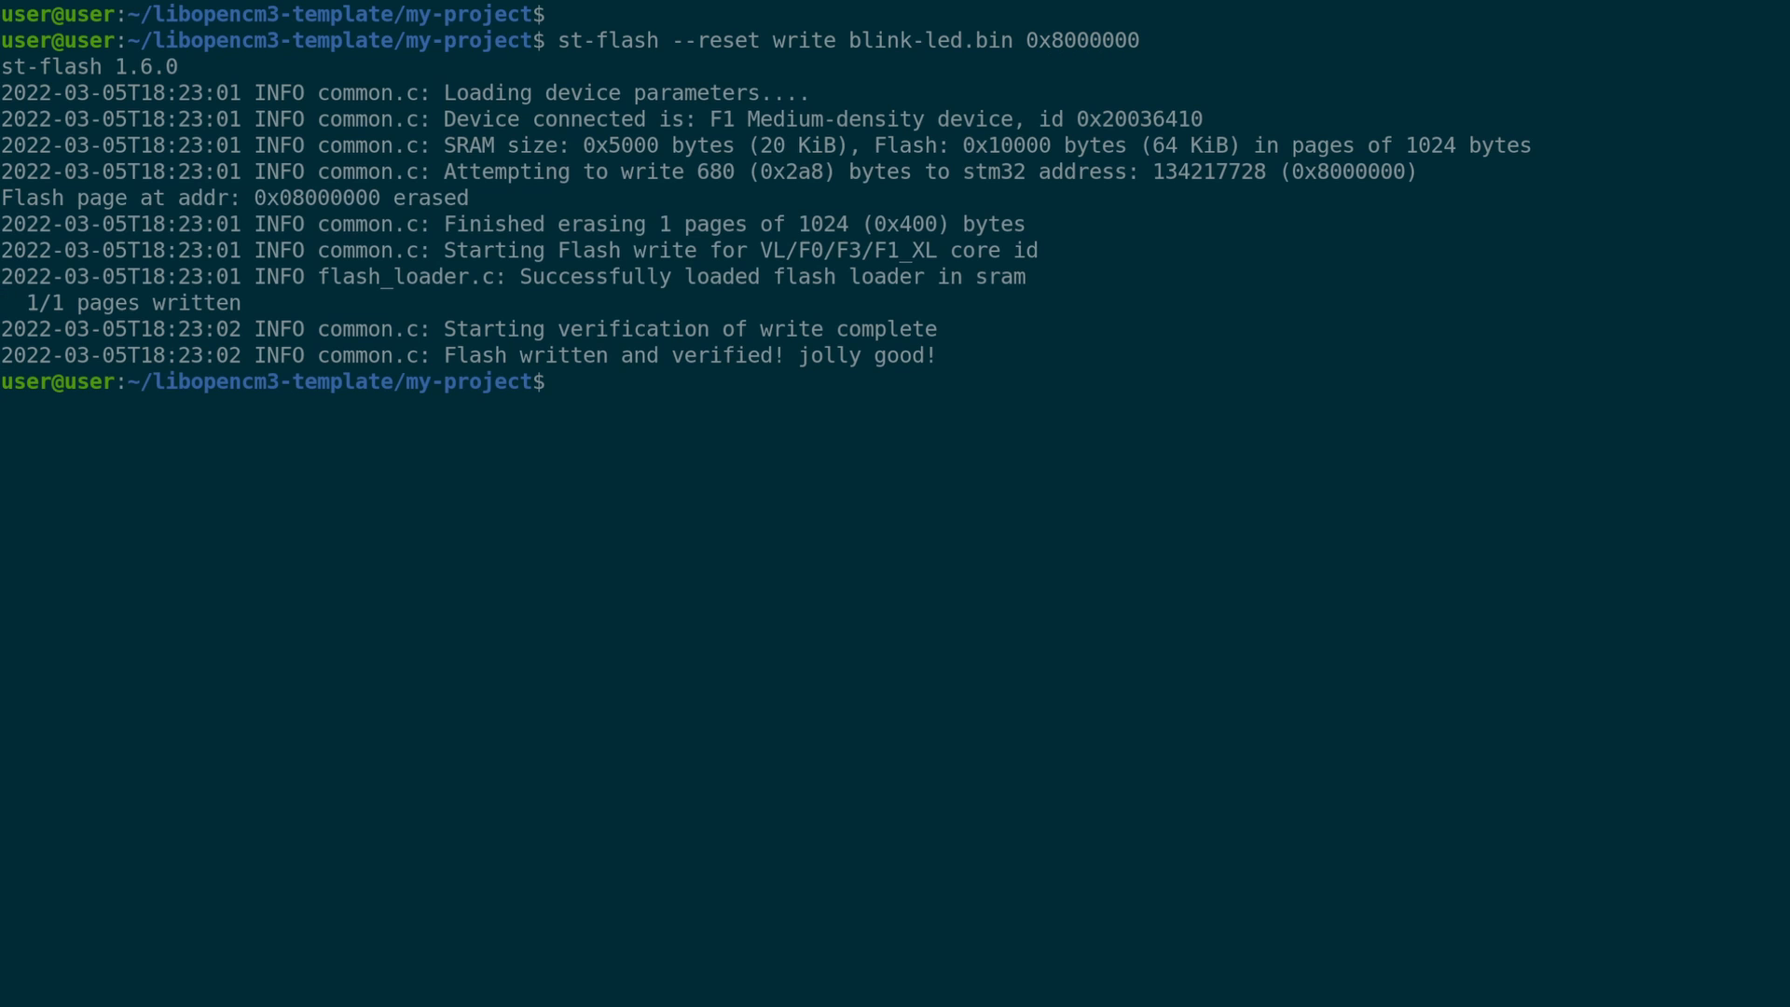
click(604, 381)
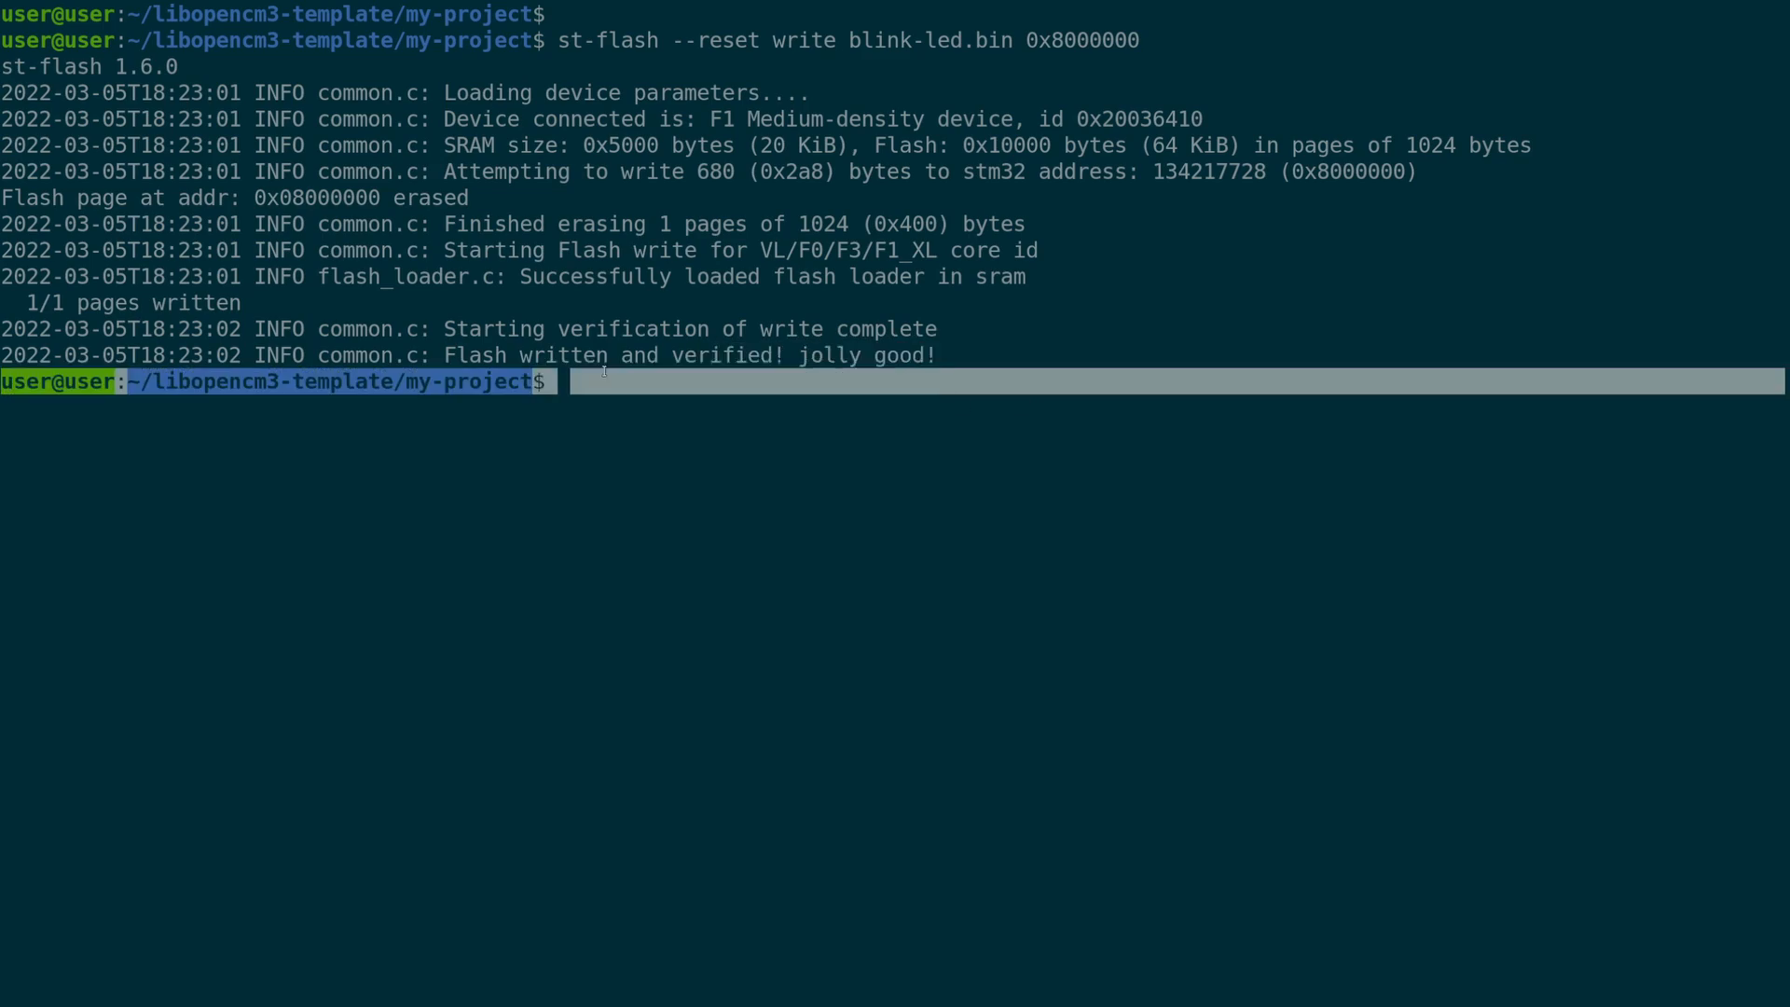